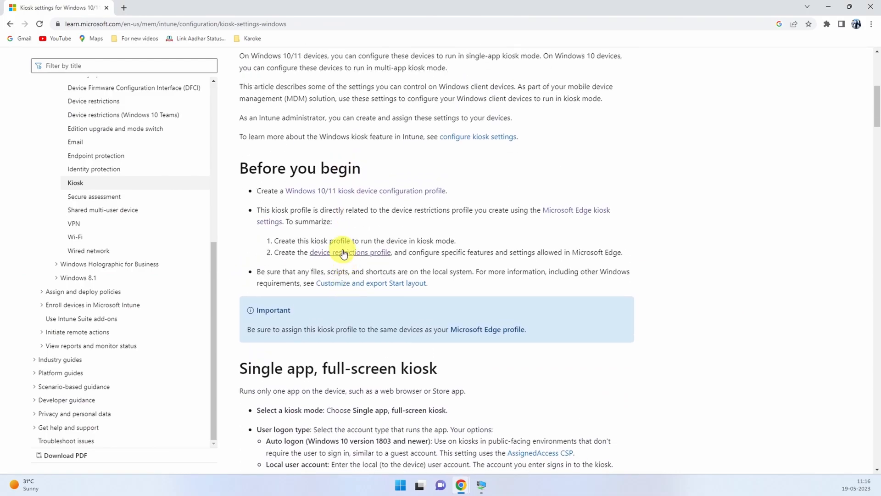
mouse_move(388, 203)
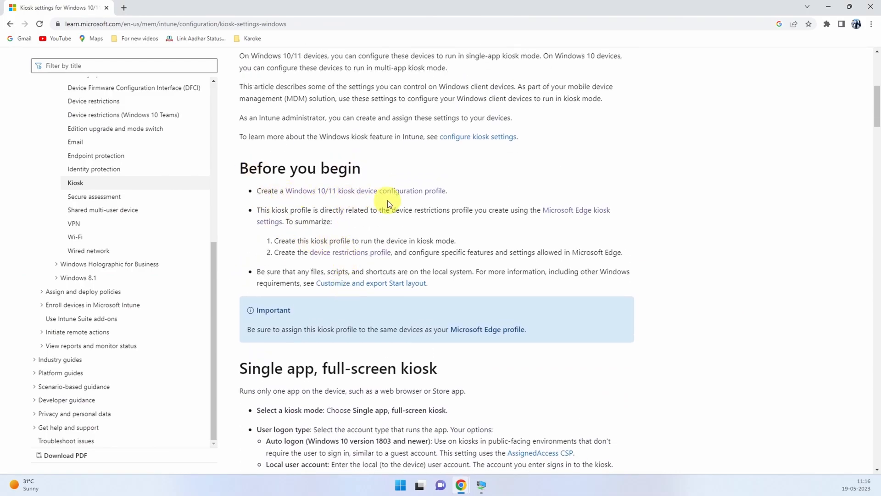
mouse_move(319, 225)
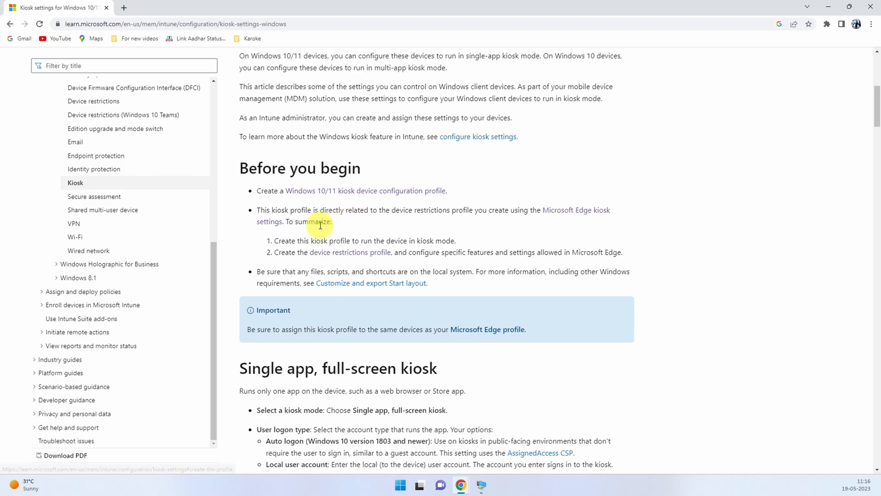
mouse_move(454, 218)
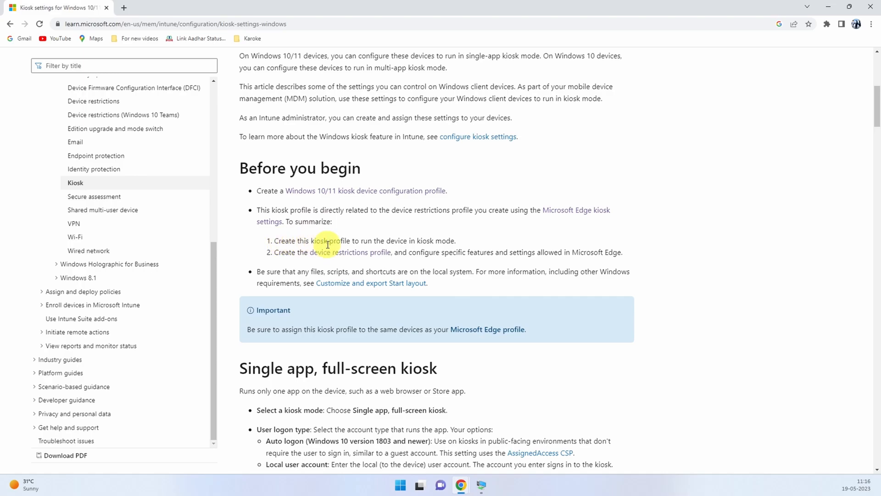
mouse_move(358, 256)
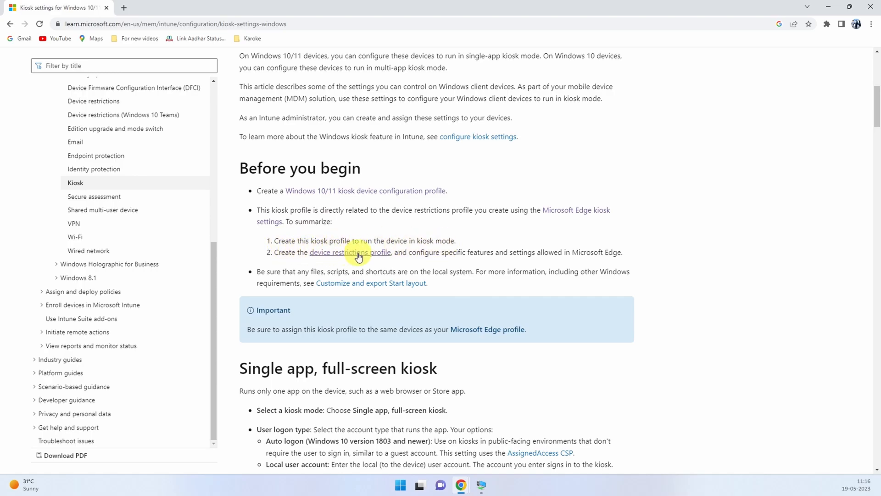
mouse_move(556, 242)
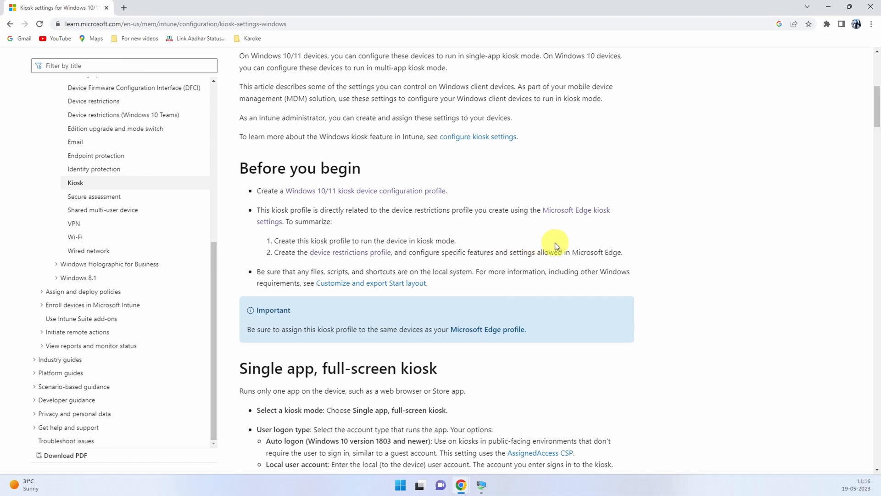
mouse_move(548, 252)
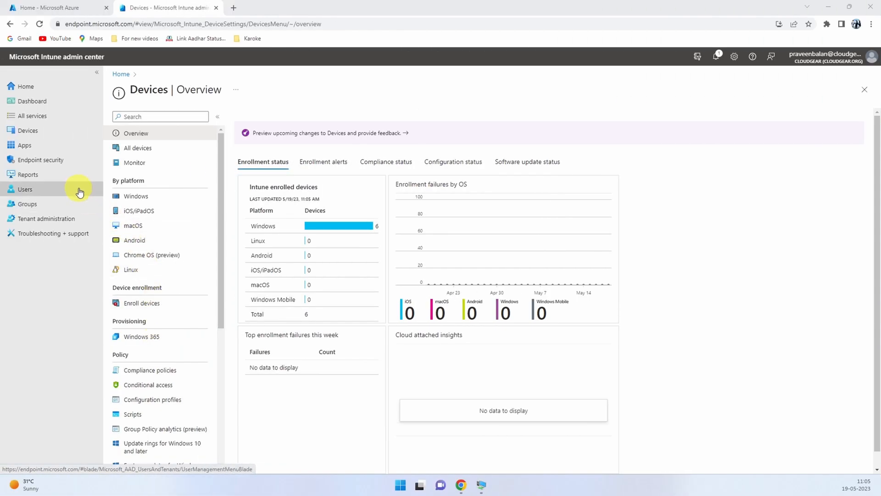
Navigate via Devices > Windows to Groups and open the KIOSK-Demo group
click(136, 196)
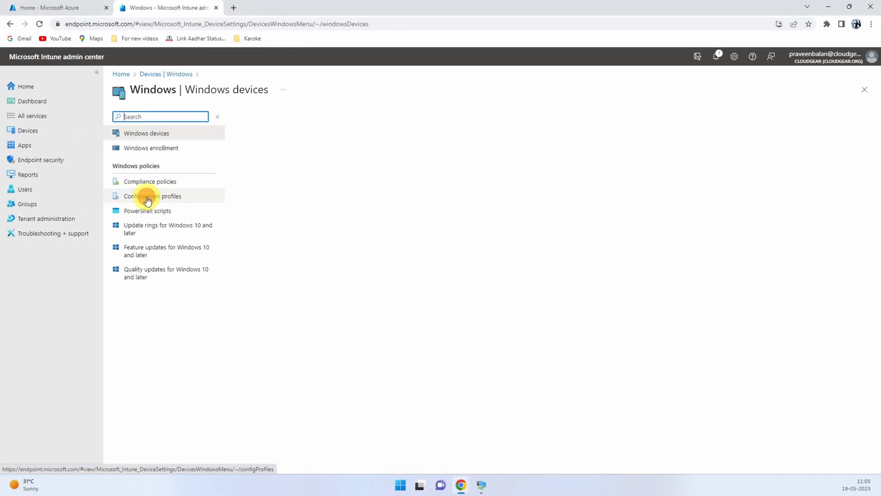
click(146, 132)
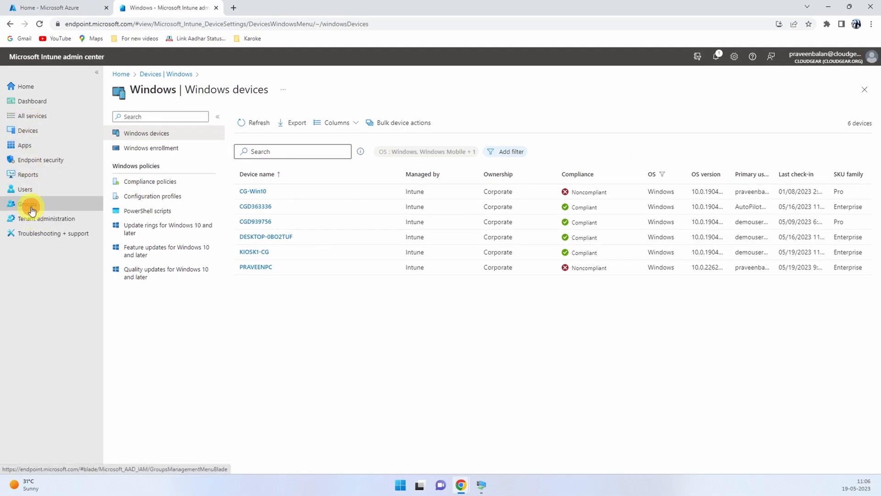
click(27, 204)
text(KIOSK)
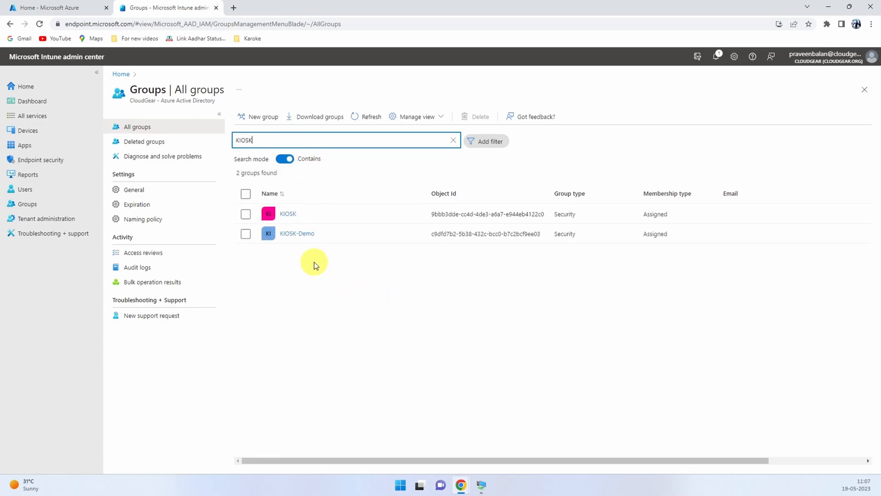
click(296, 233)
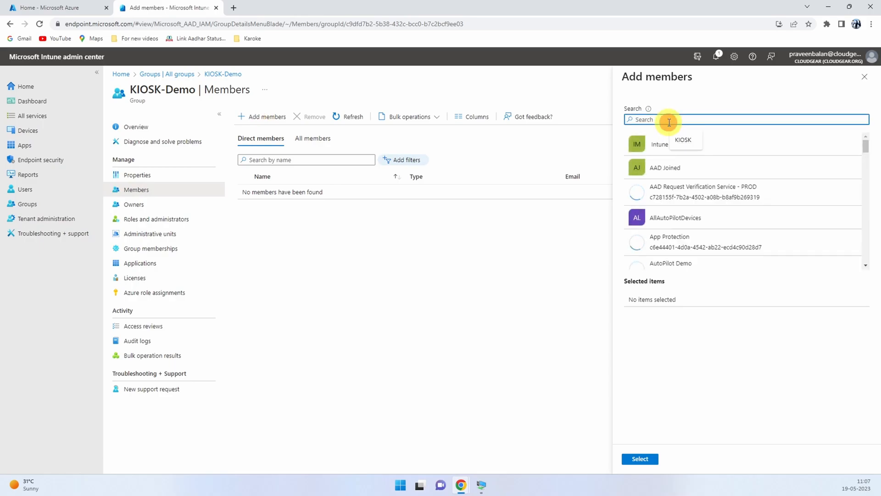
Search 'KIOSK' in Add members and choose a KIOSK device as a member
text(KIOSK)
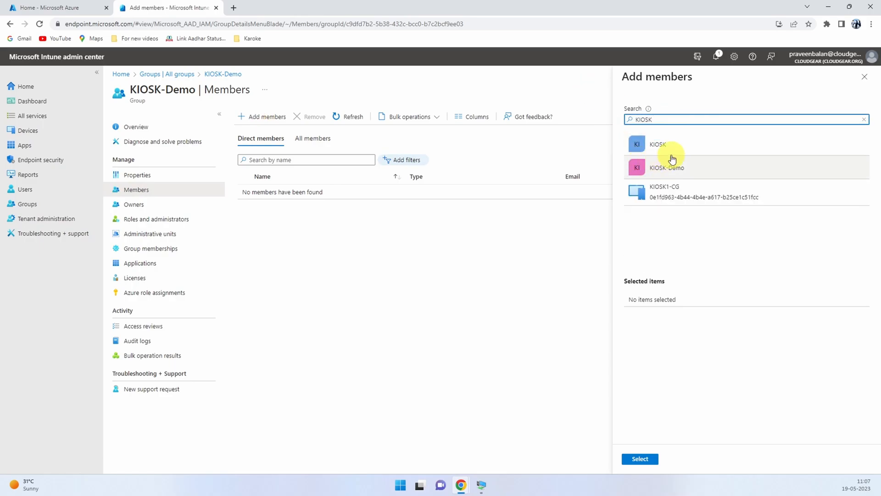
click(640, 459)
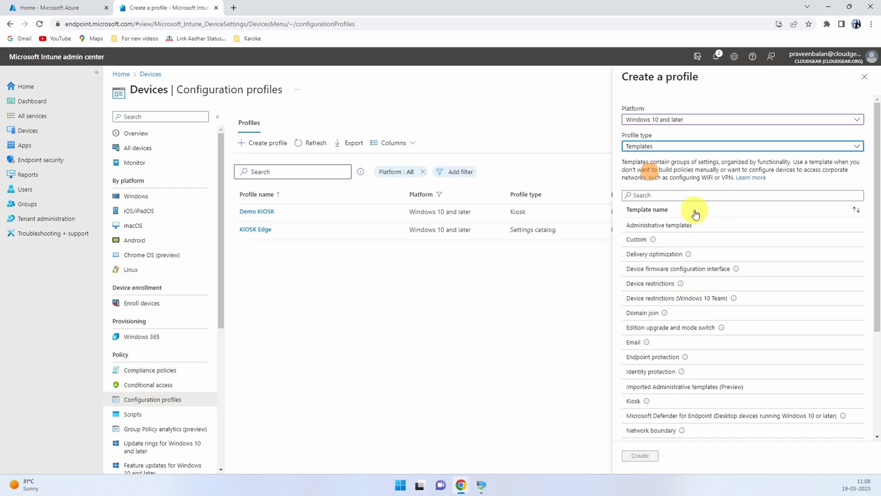
Search 'kiosk' and start a new profile from the Kiosk template
text(kiosk)
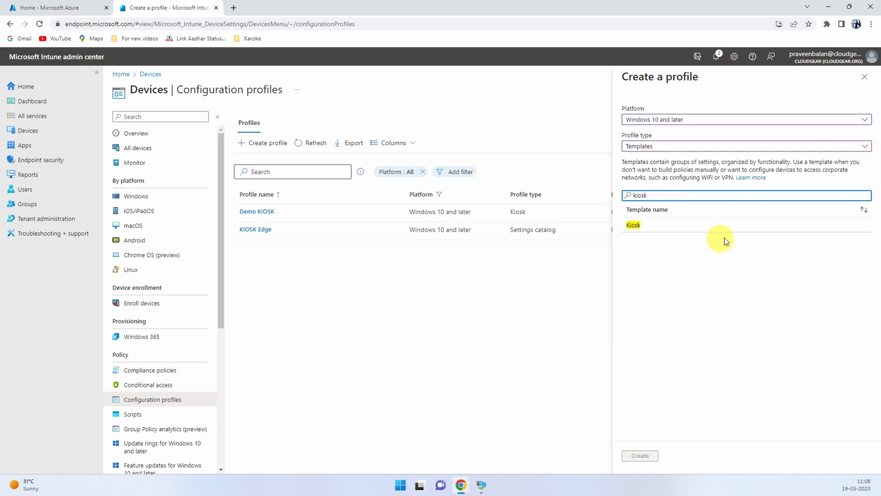
click(634, 225)
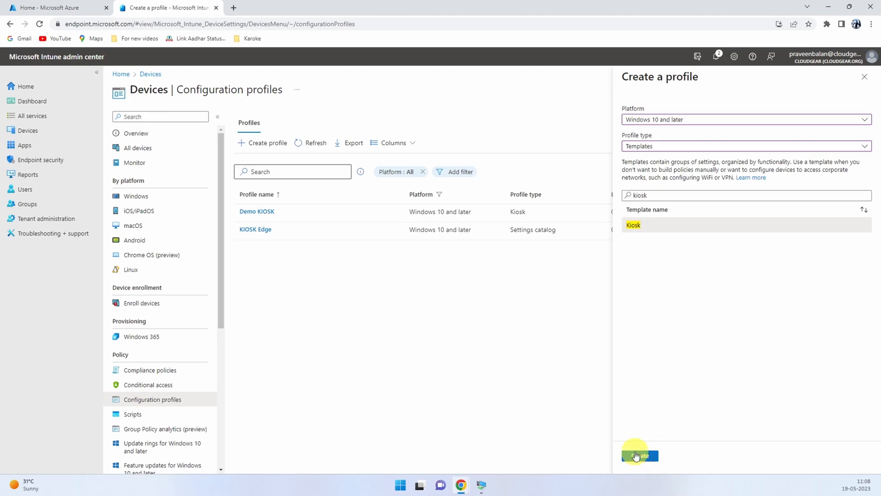
click(639, 455)
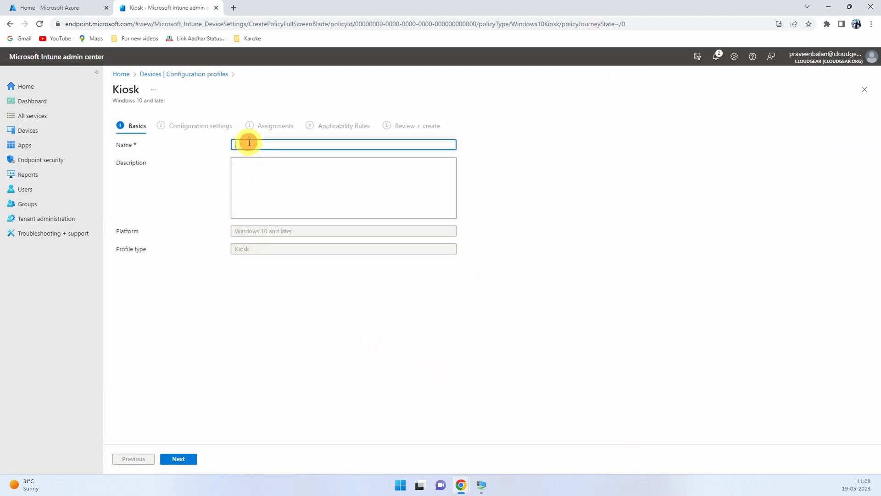
Name the profile 'KIOSK Demo' with description 'Demo Profile Cloud Gear'
text(Kiosk)
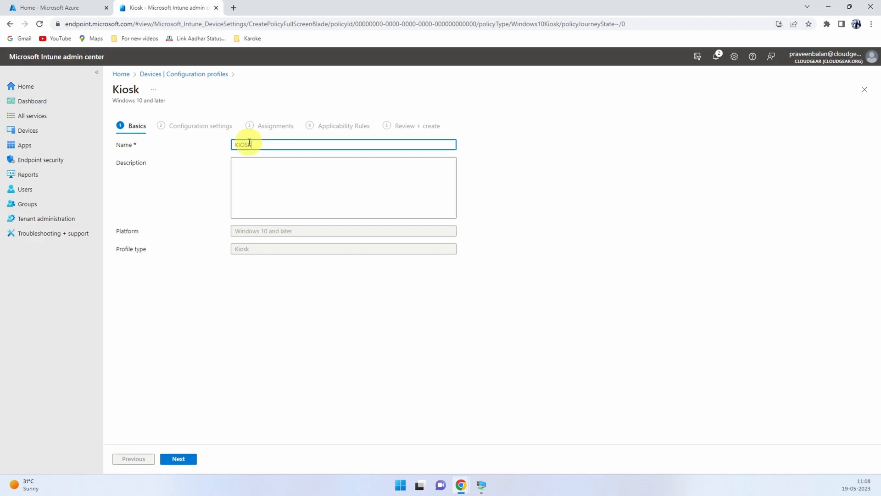
text(Demo)
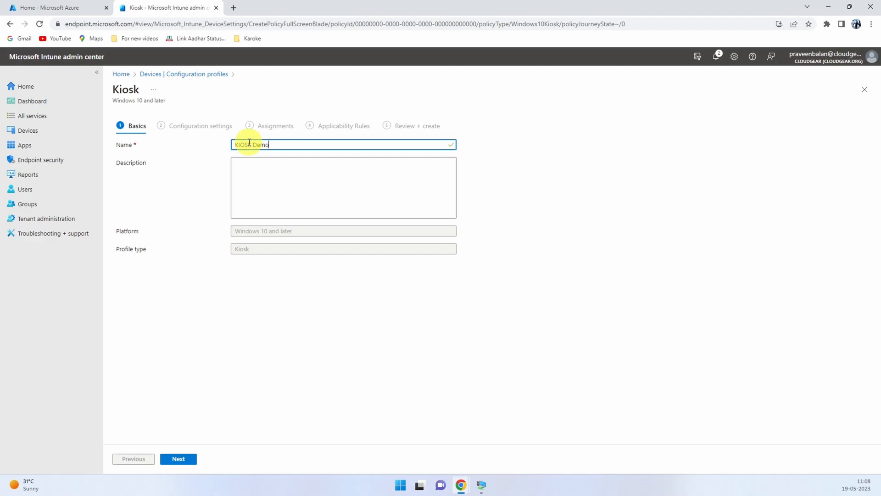
click(343, 187)
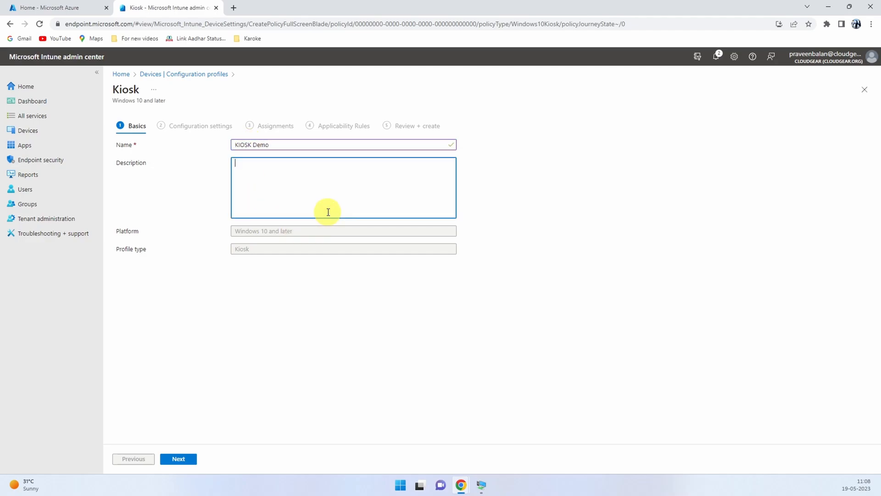
text(Demo Pro)
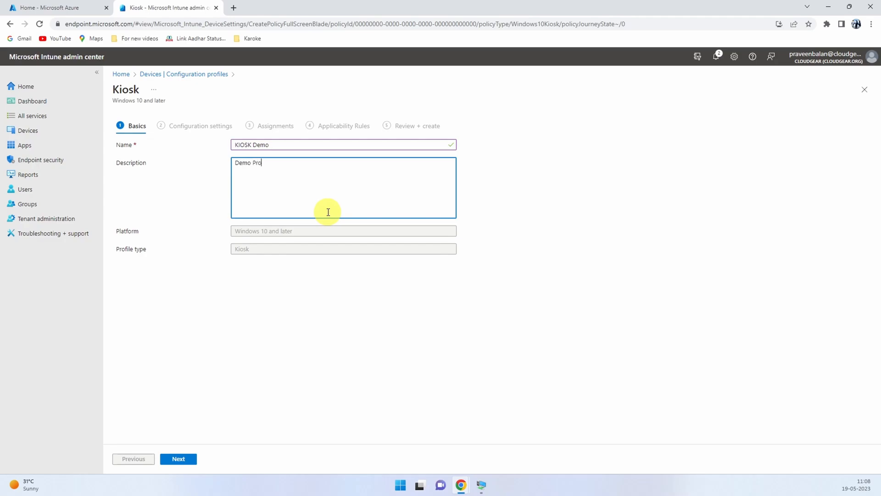
text(file)
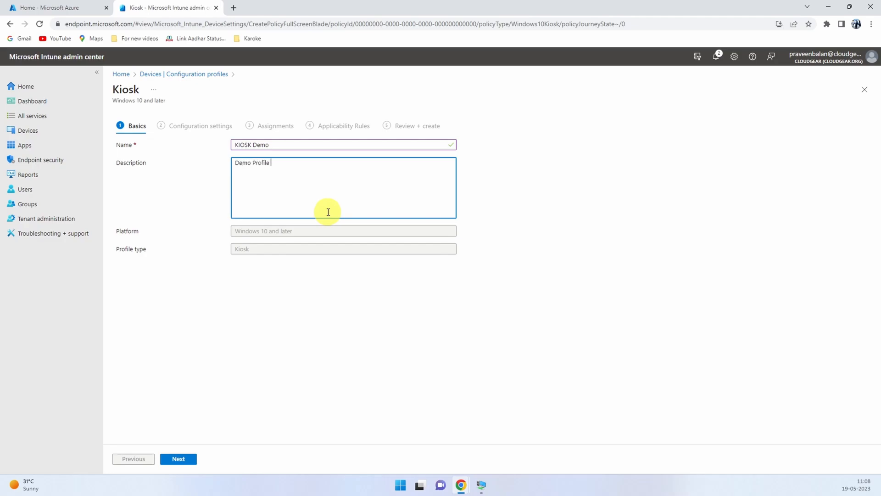
text(Cloud Gear)
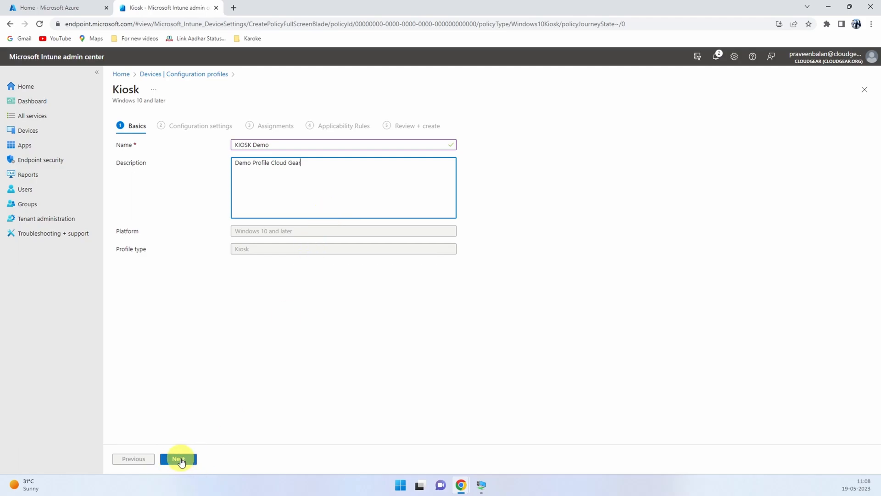
Set single-app full-screen kiosk mode with auto logon running the Microsoft Edge browser
click(178, 459)
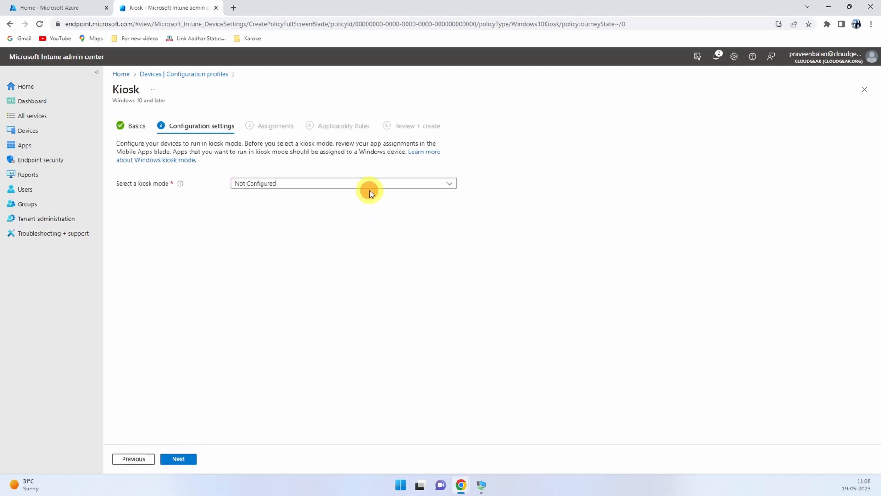
click(342, 184)
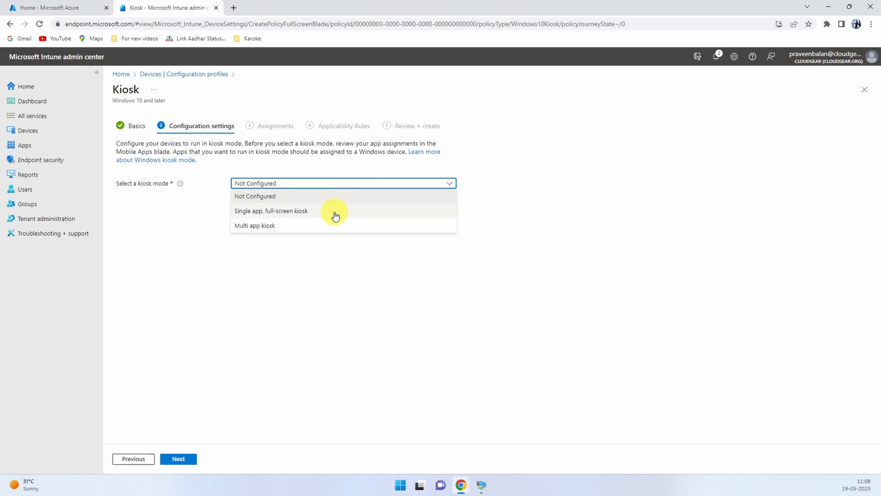
mouse_move(290, 211)
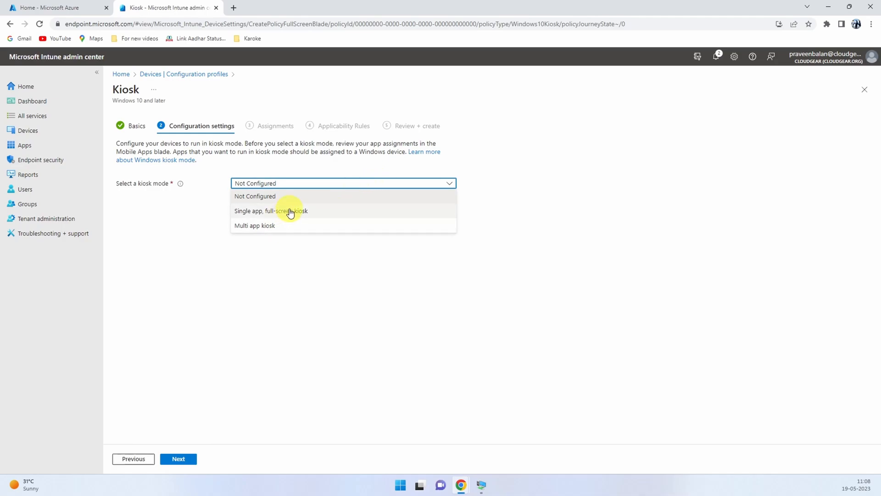
click(272, 210)
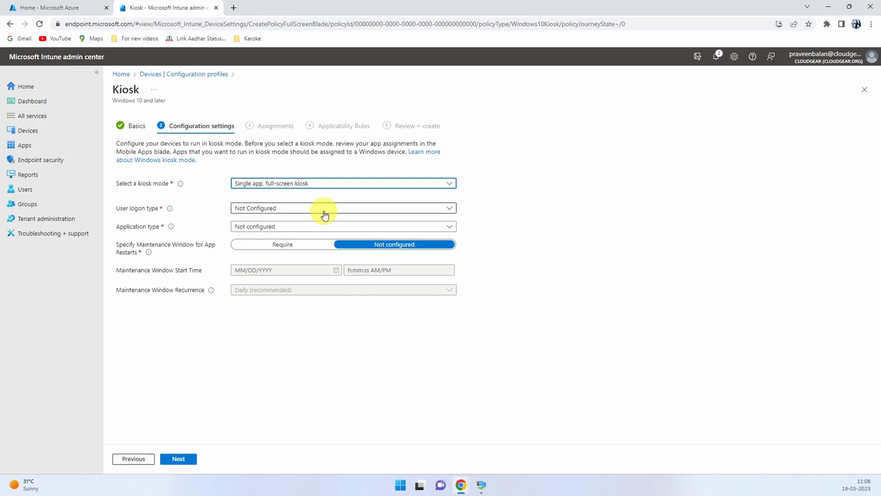
click(343, 208)
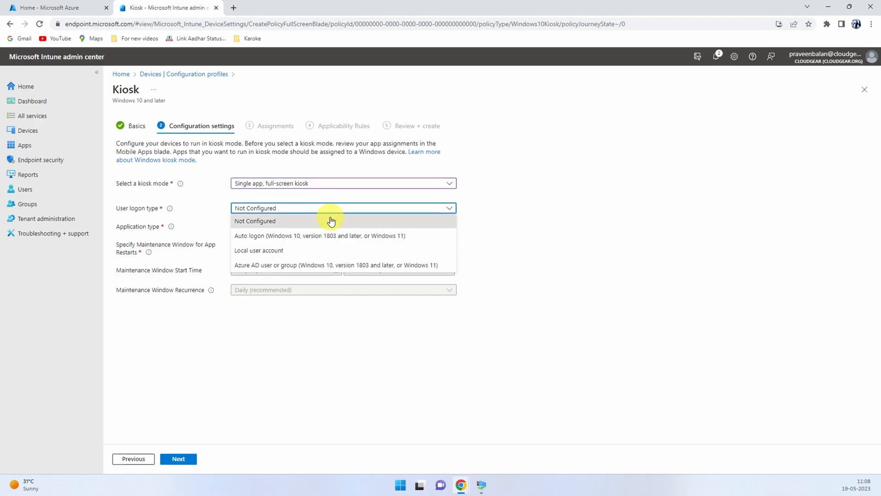
mouse_move(334, 235)
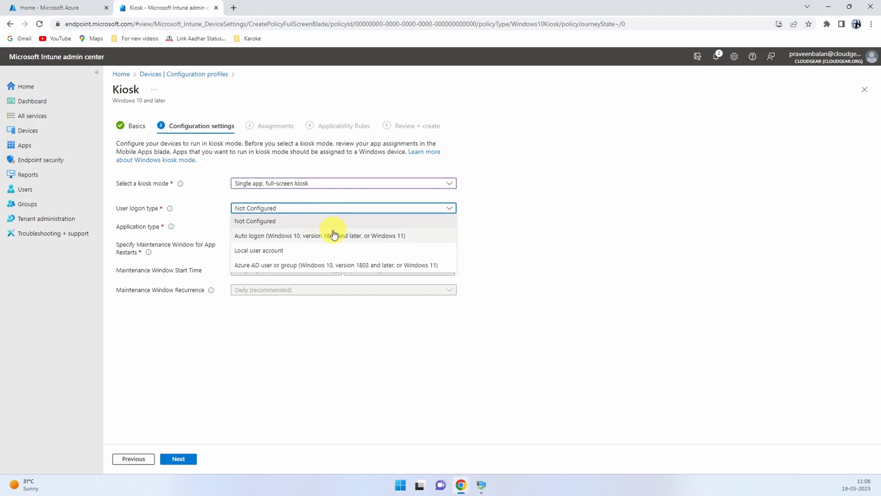
click(320, 236)
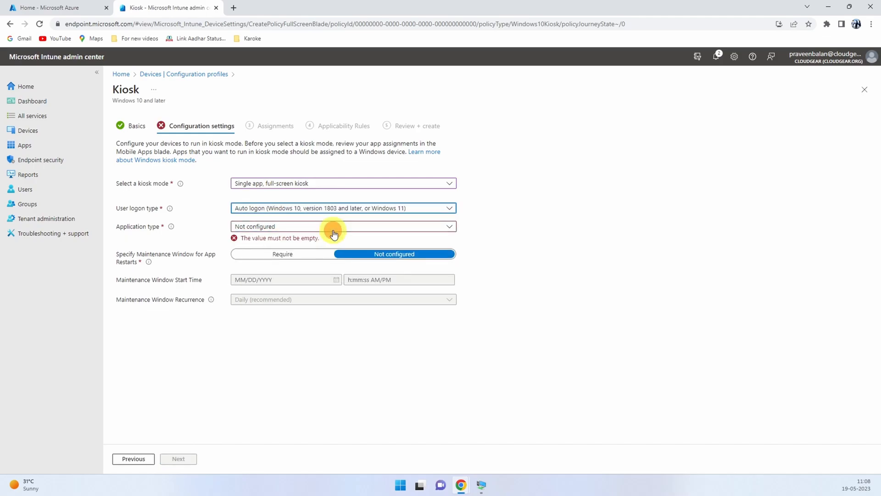
click(342, 226)
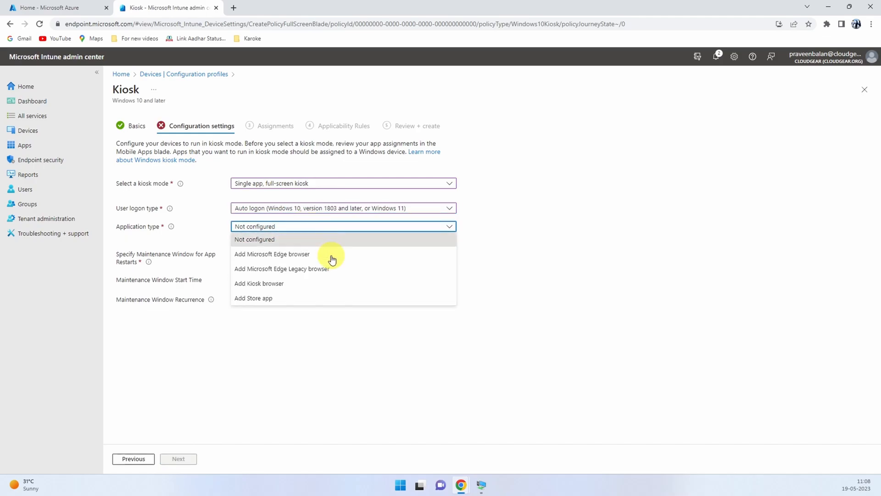
mouse_move(275, 288)
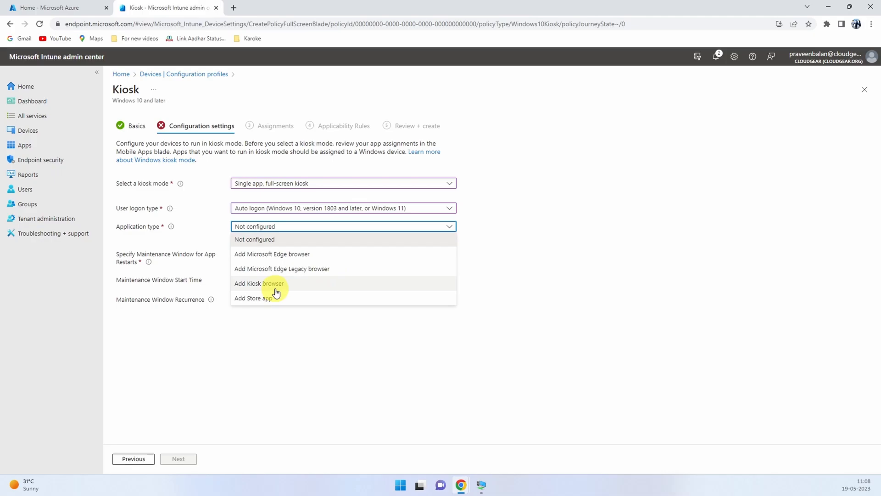
mouse_move(281, 254)
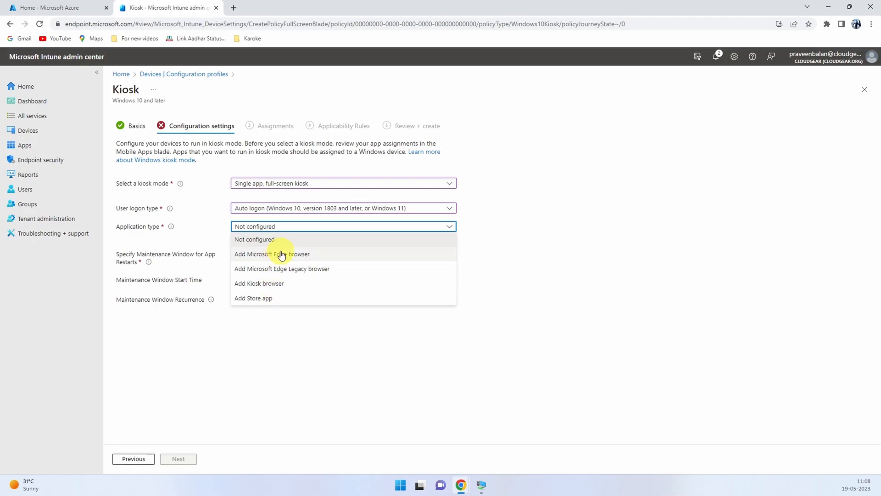
click(272, 253)
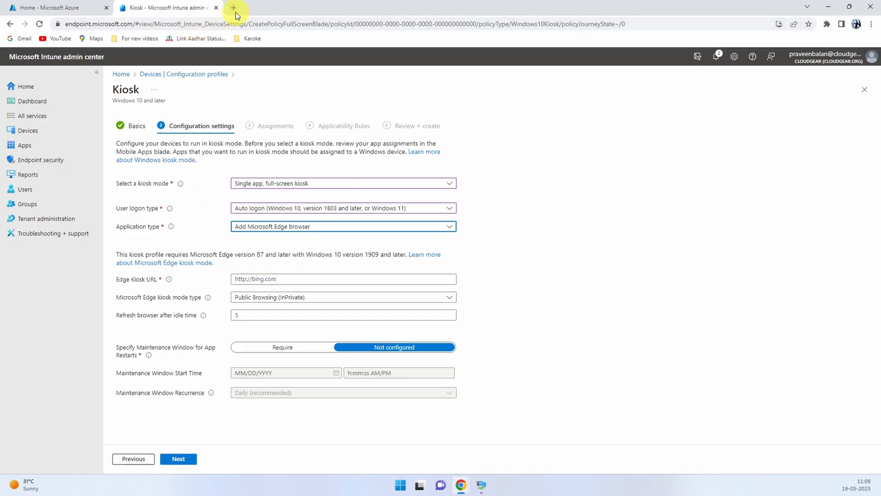
mouse_move(233, 7)
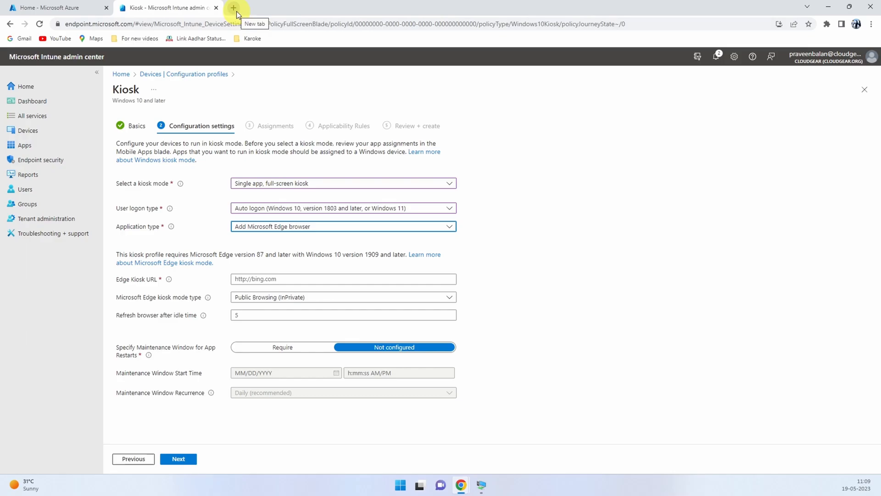
click(234, 7)
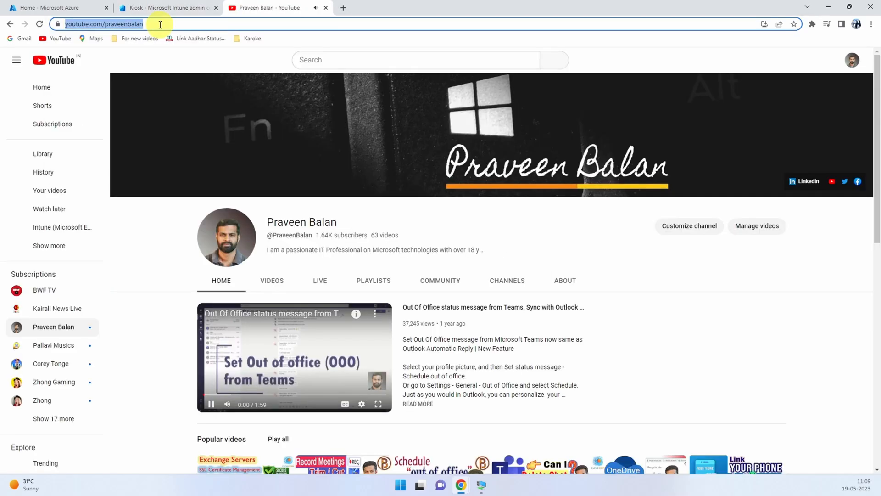
click(169, 7)
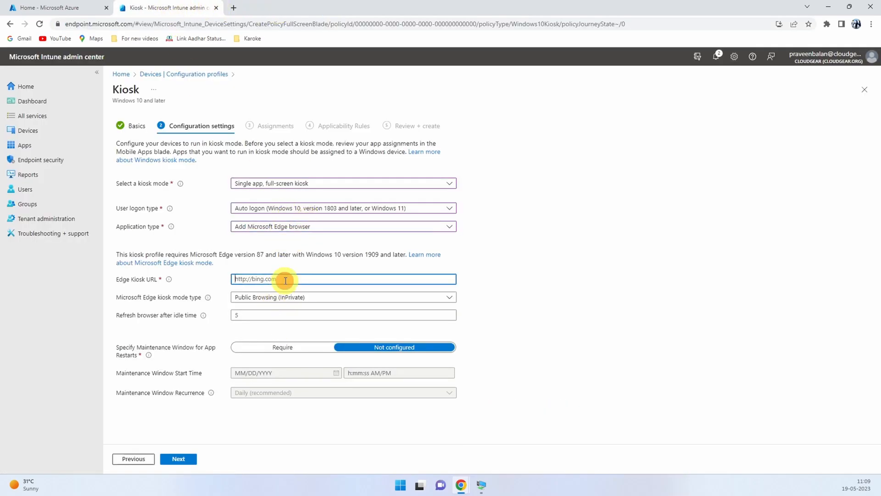
text(https://www.youtube.com/praveenbalan)
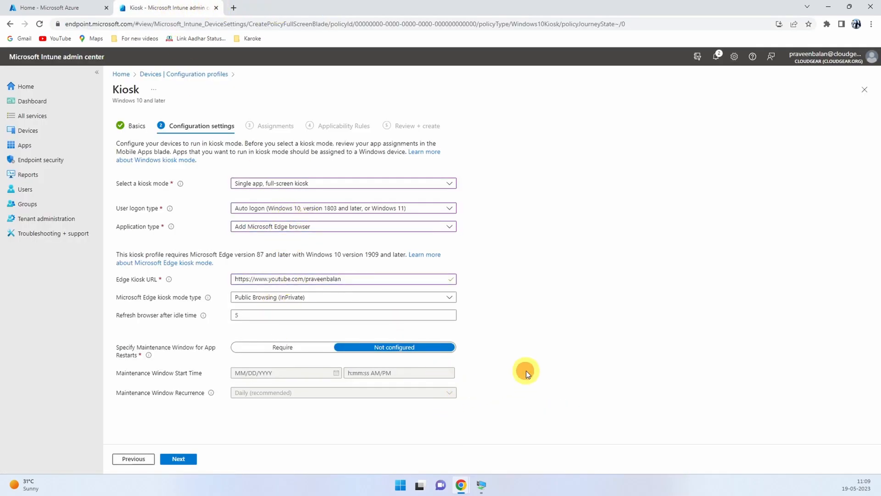
mouse_move(411, 309)
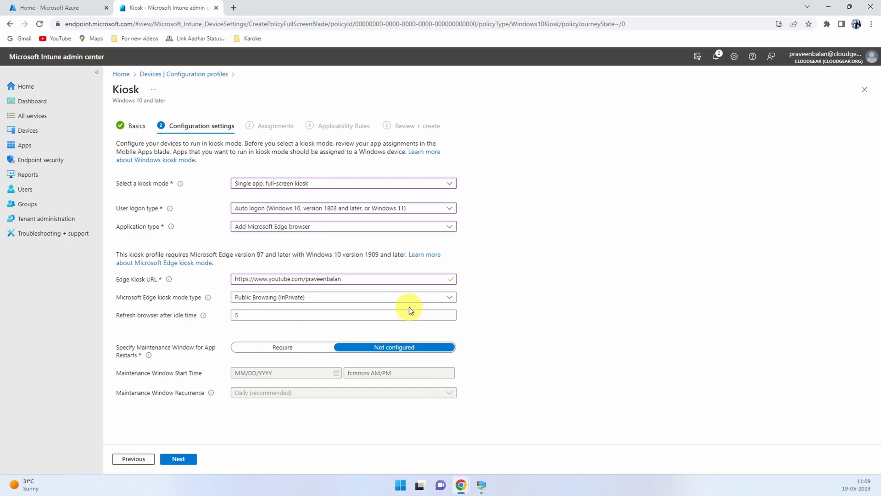
click(448, 297)
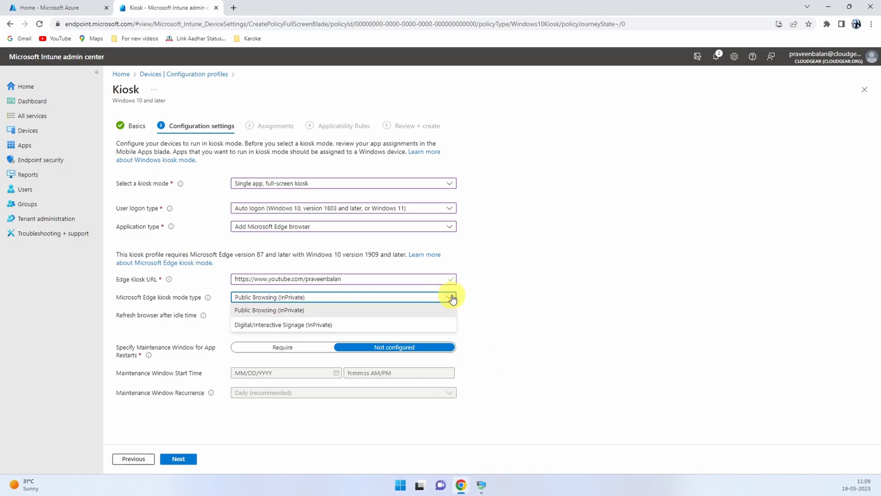
click(269, 310)
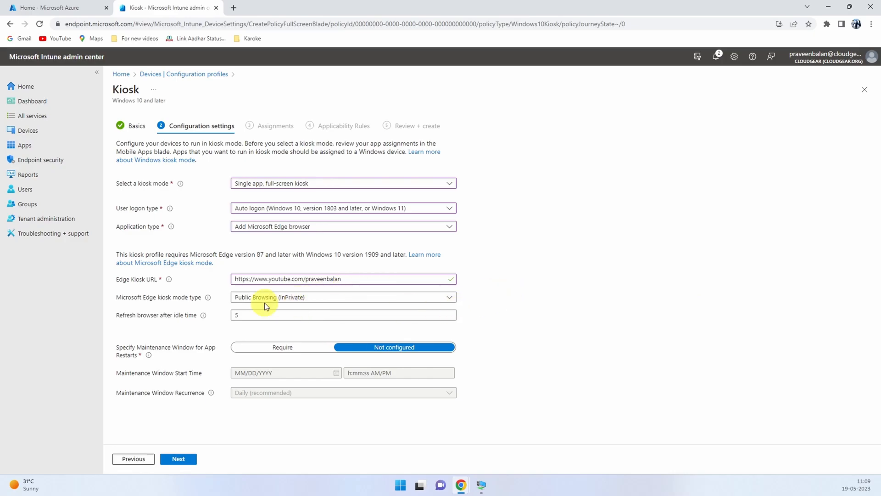
click(259, 314)
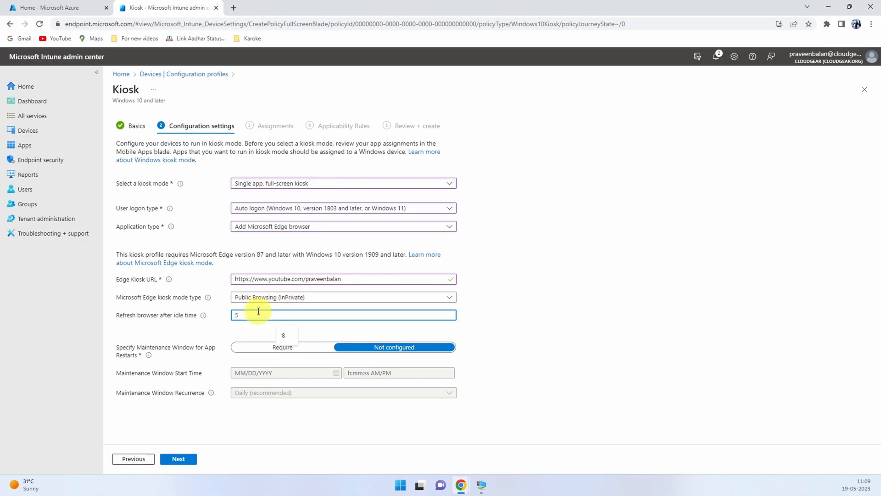
mouse_move(474, 374)
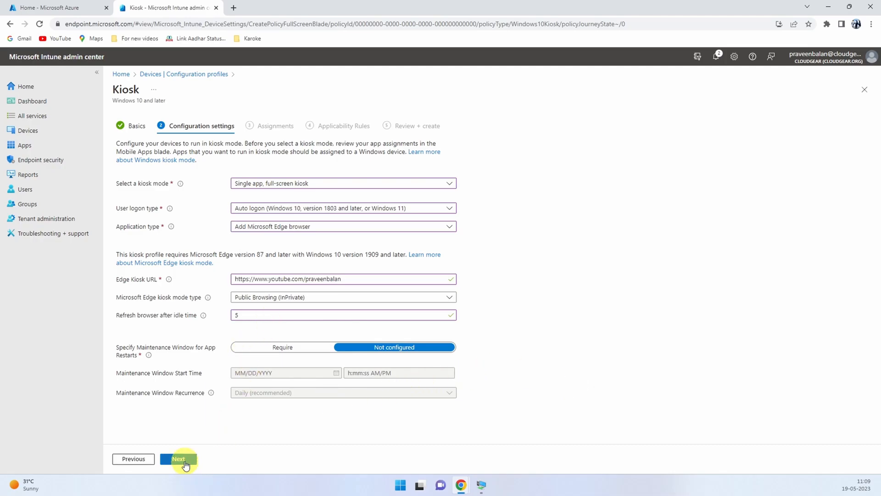
Assign the profile to the KIOSK-Demo group as the included group
click(178, 459)
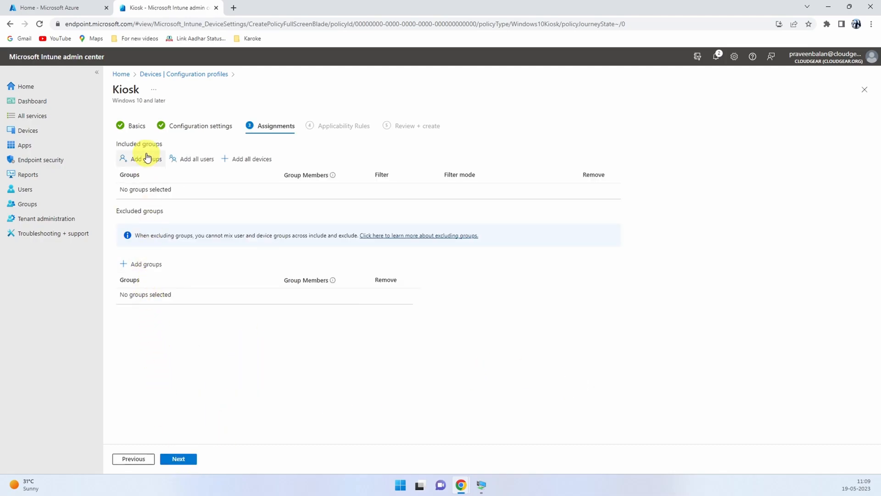
click(145, 159)
text(KIOSK)
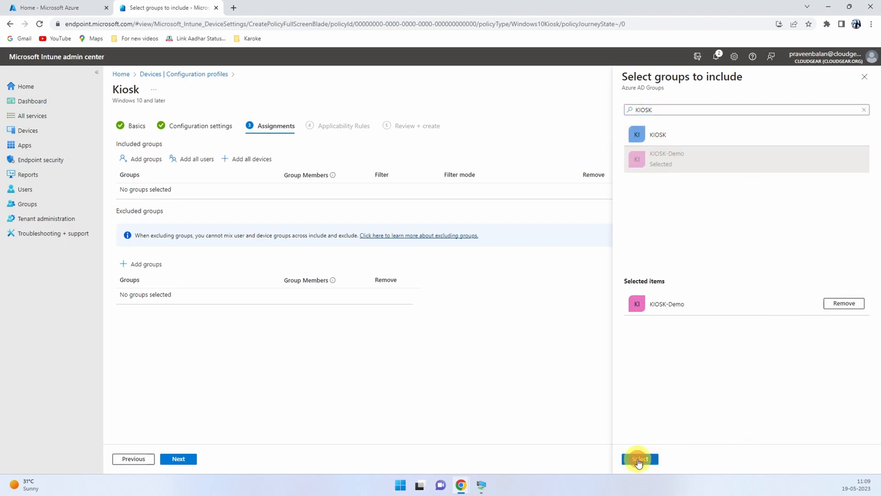
click(639, 459)
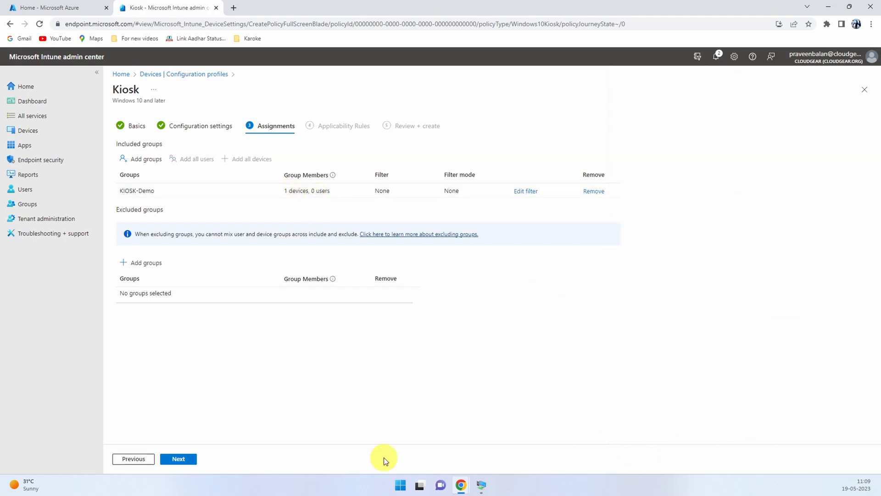
Create the KIOSK Demo profile, refresh the list and verify its overview
click(178, 459)
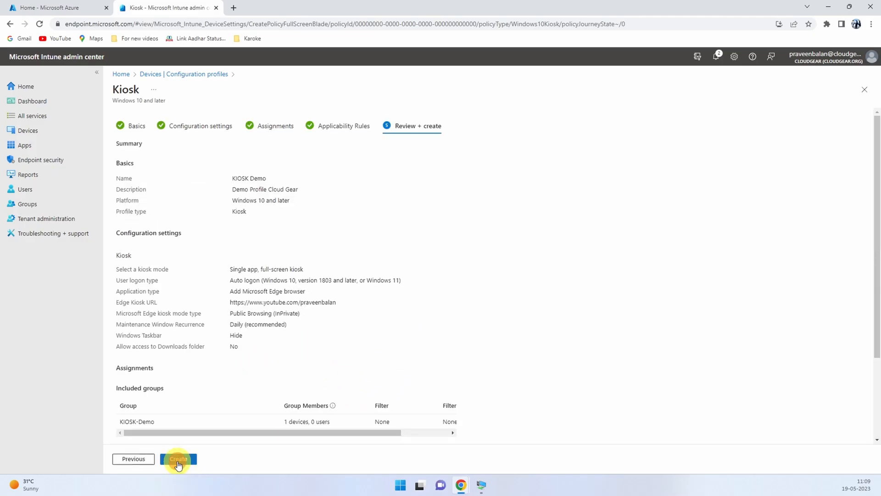
click(178, 459)
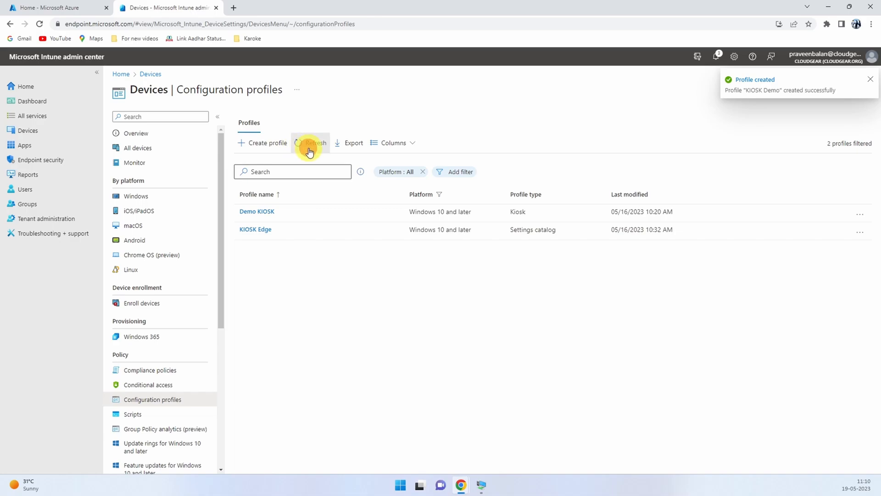
click(309, 143)
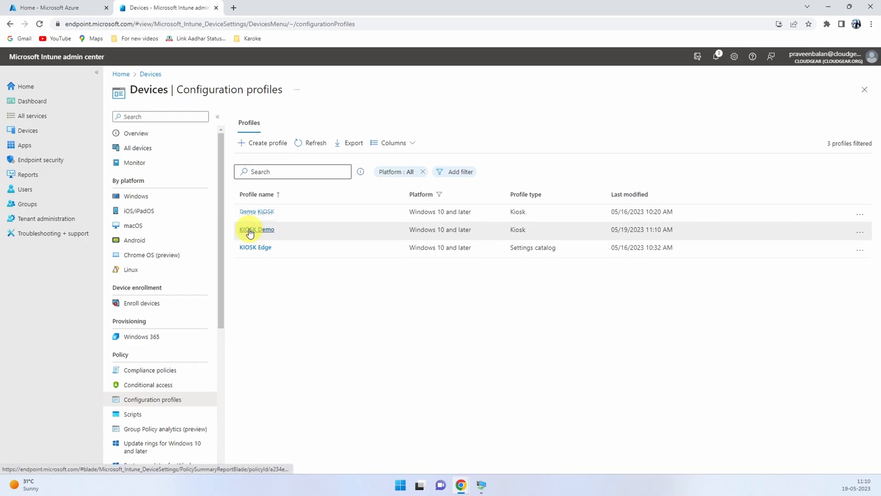
click(256, 229)
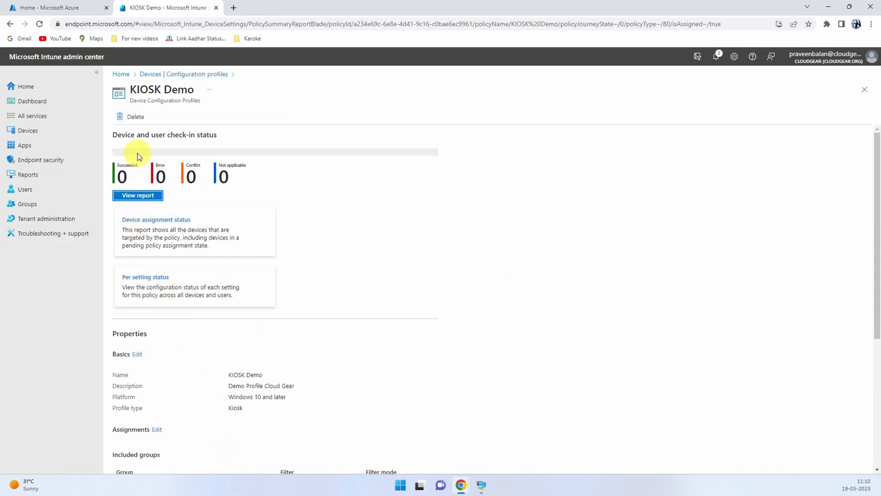
mouse_move(417, 442)
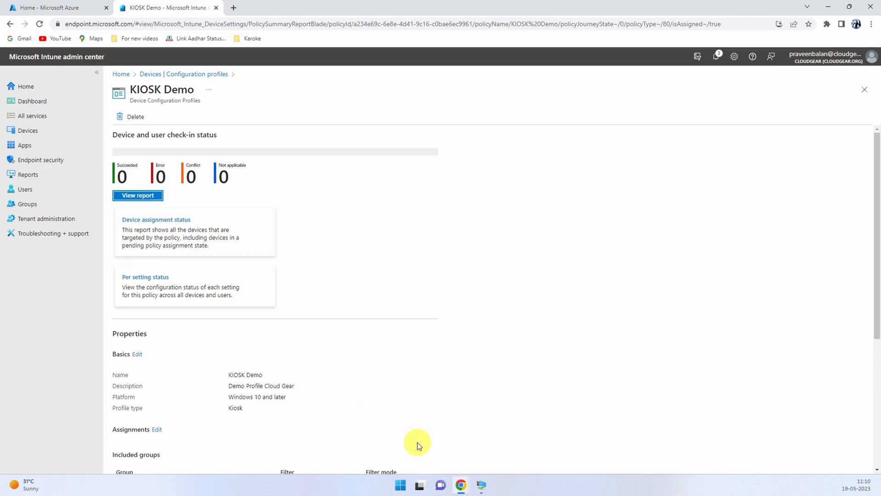
click(184, 74)
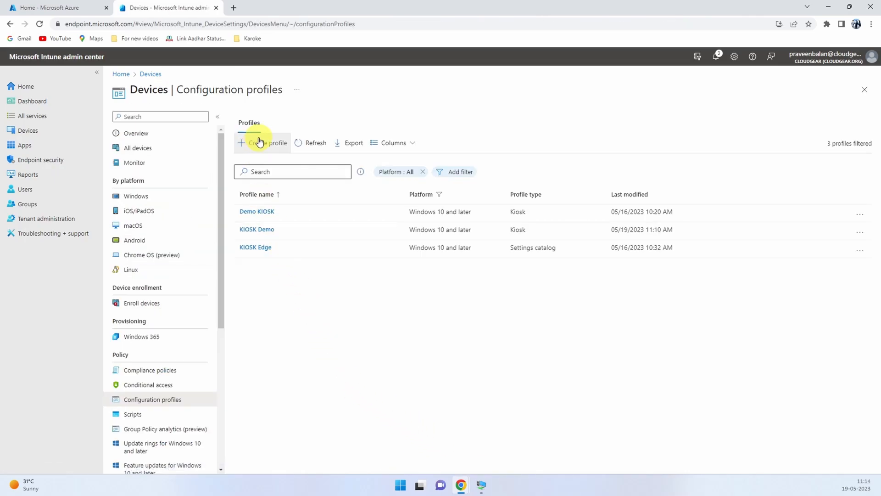
Create a Windows 10 and later Settings catalog profile named 'KISOK Demo Edge Policy' and proceed past Basics
click(268, 142)
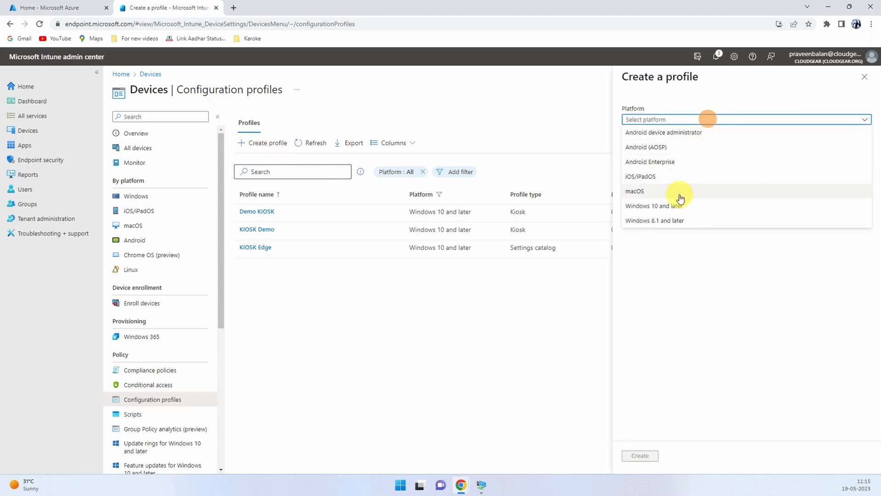
click(653, 204)
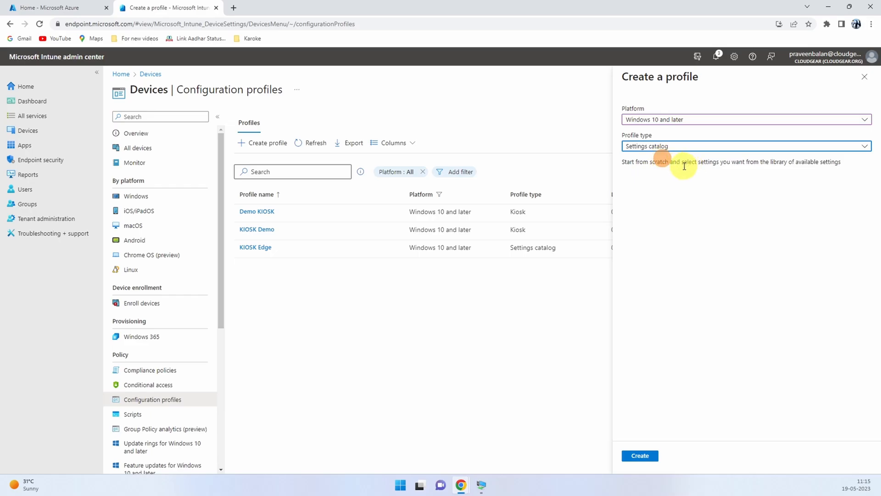
click(640, 456)
text(KISOK Demo Edge Policy)
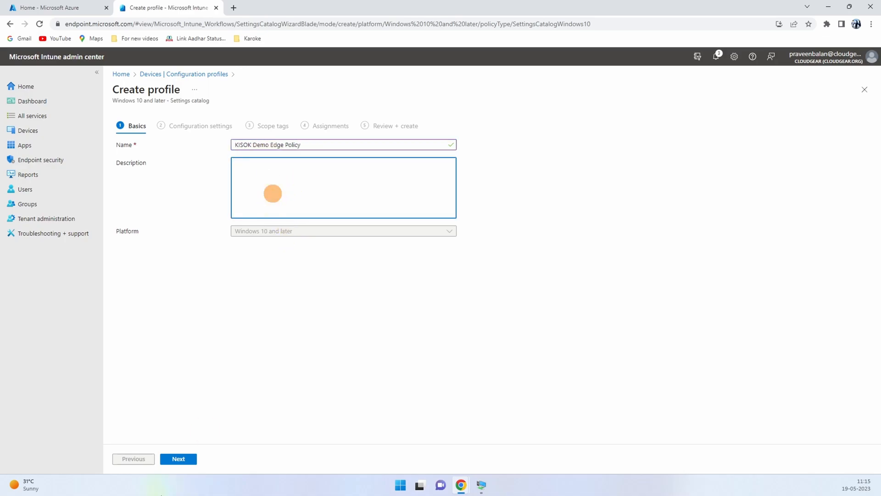
click(178, 459)
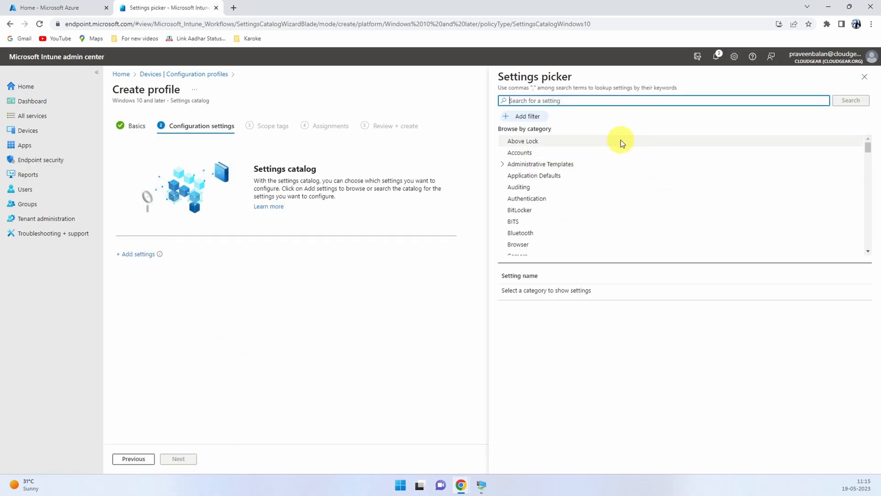
Search the settings catalog for 'KIOSK' and add all six Edge Kiosk Mode settings
text(KIOSK)
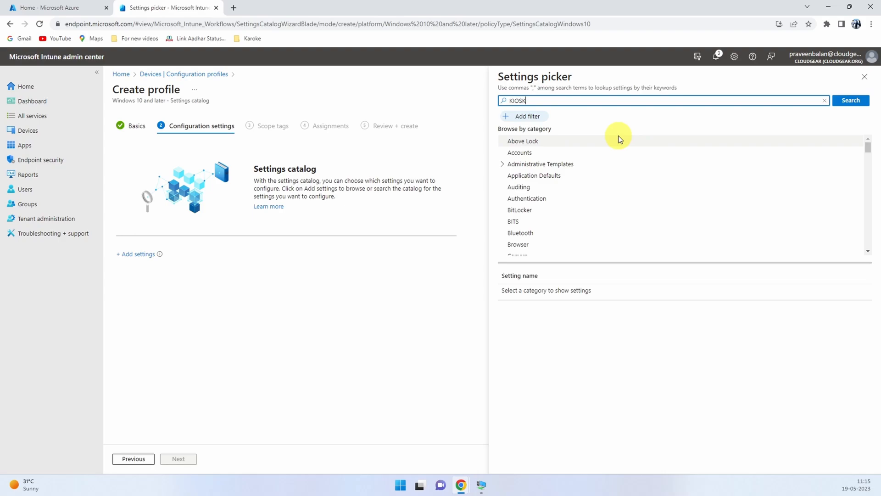
click(850, 100)
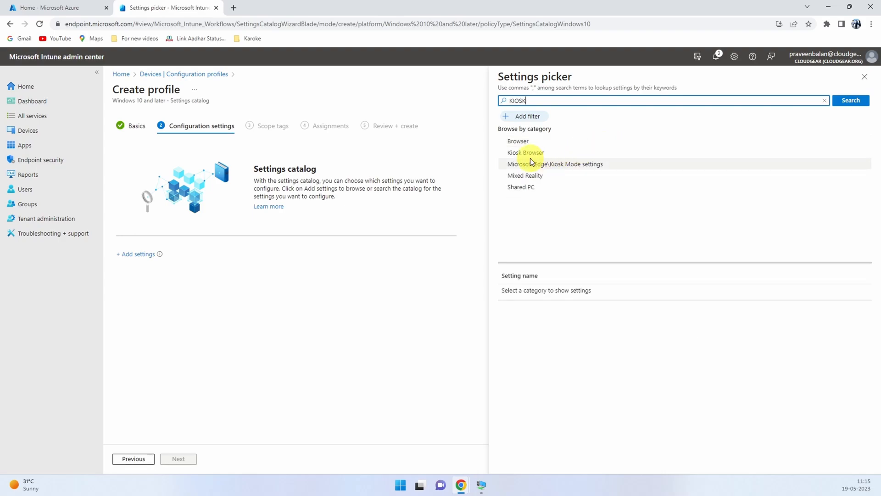
mouse_move(560, 139)
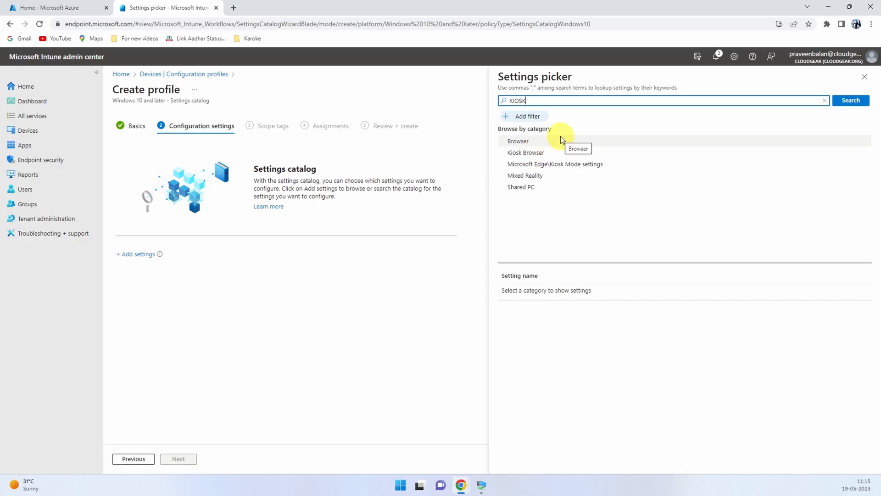
click(555, 163)
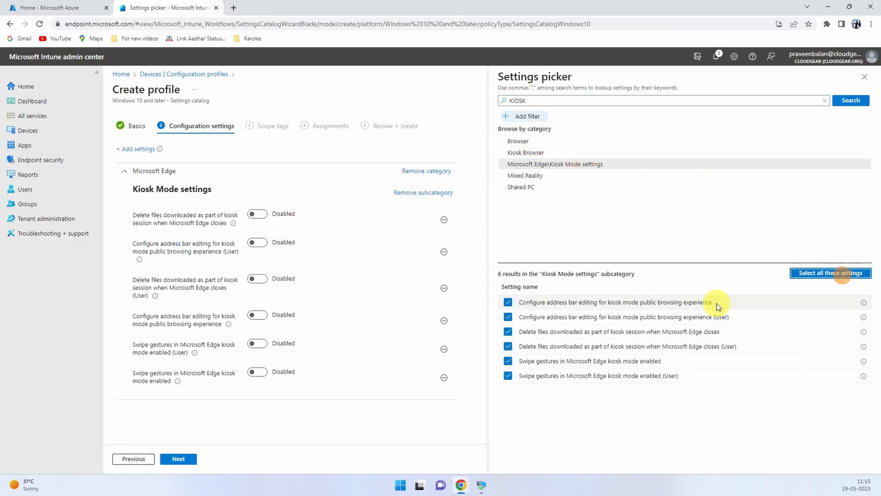
click(865, 76)
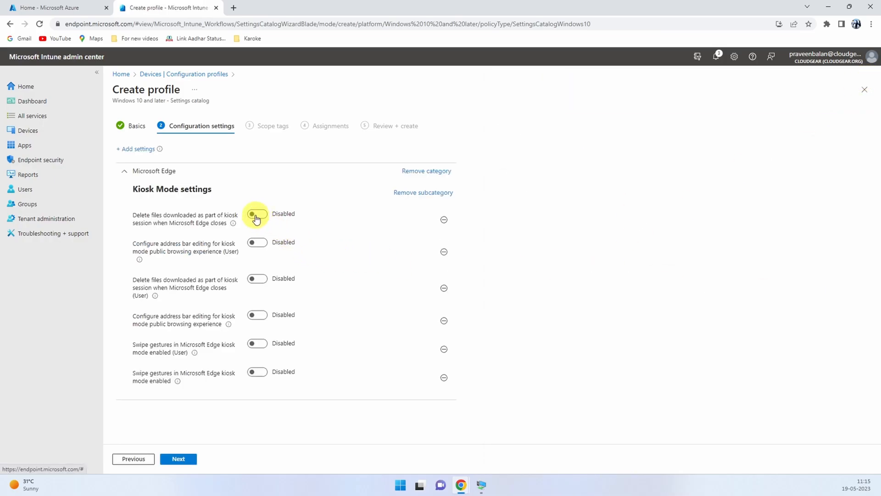
Enable both device and user 'Delete files downloaded in kiosk mode when Edge closes' settings
click(256, 214)
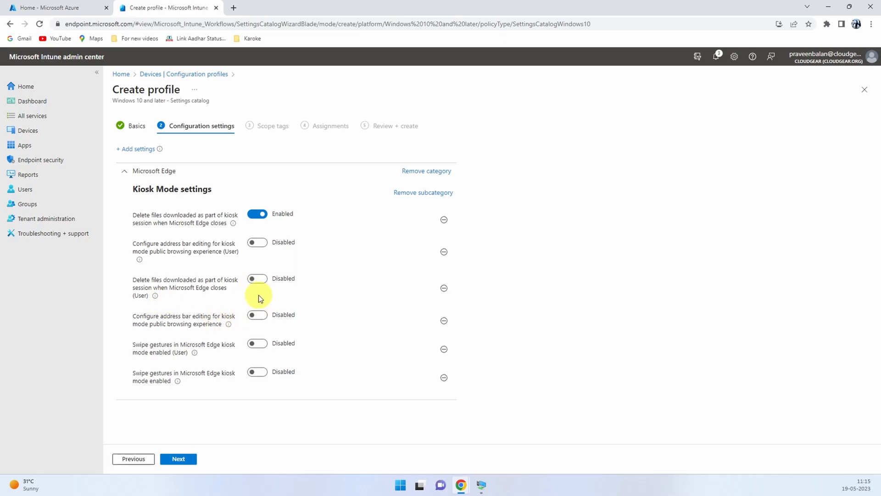
click(257, 278)
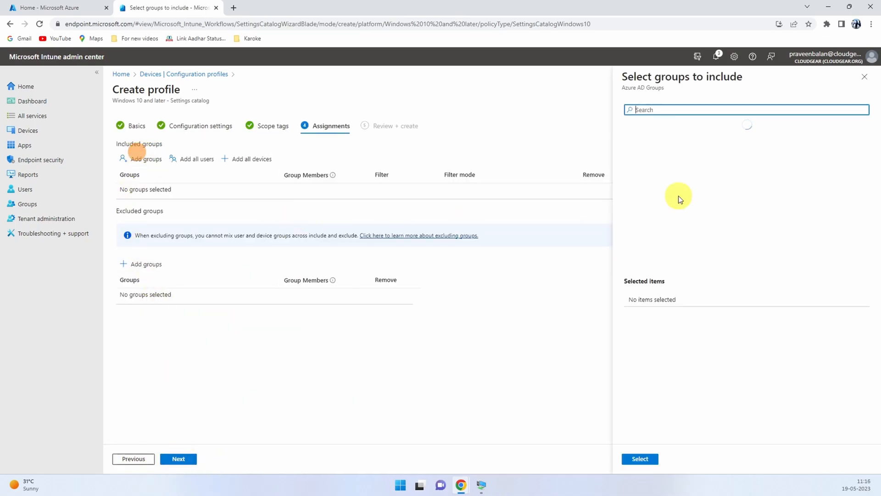
Assign the Edge kiosk policy to KIOSK-Demo and create it
text(KIOSK)
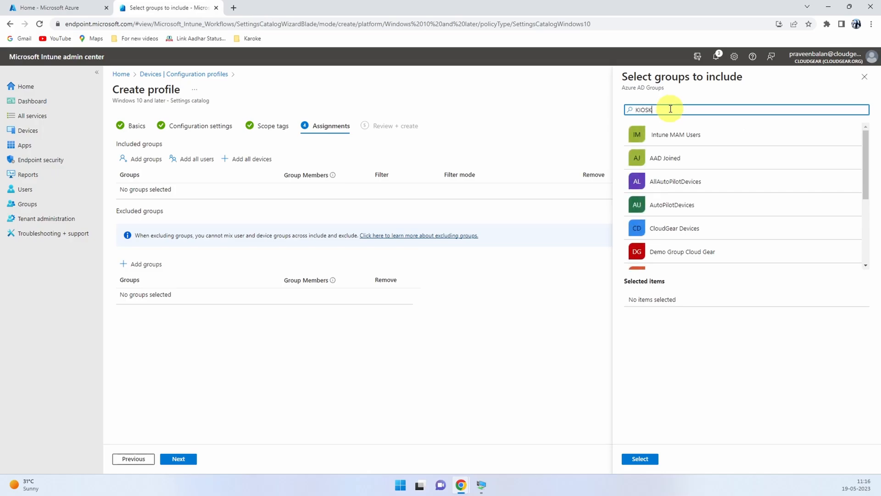
click(640, 459)
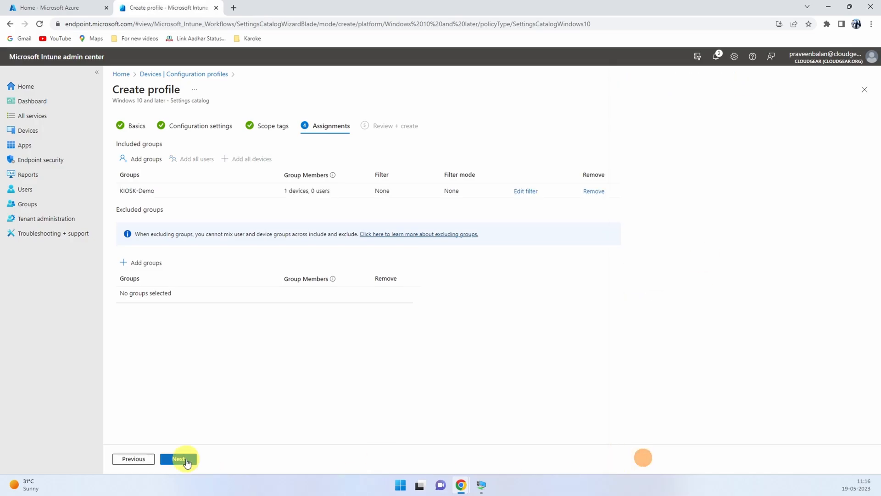
click(179, 459)
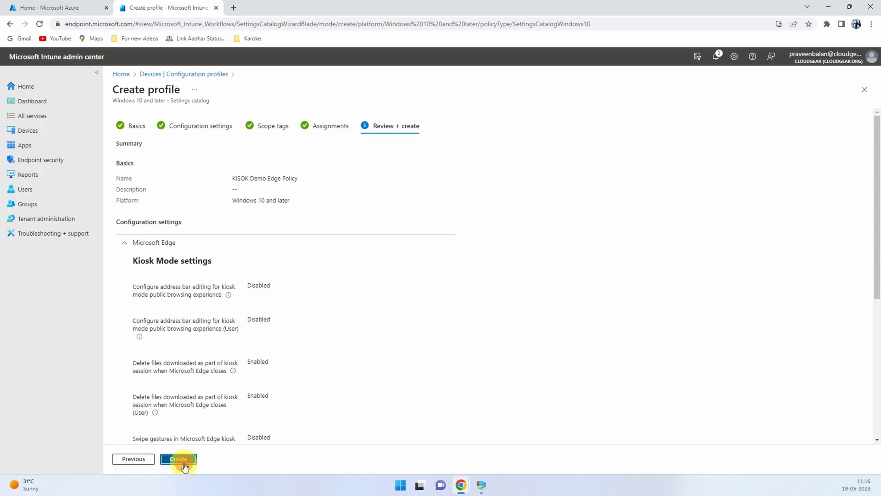
click(178, 459)
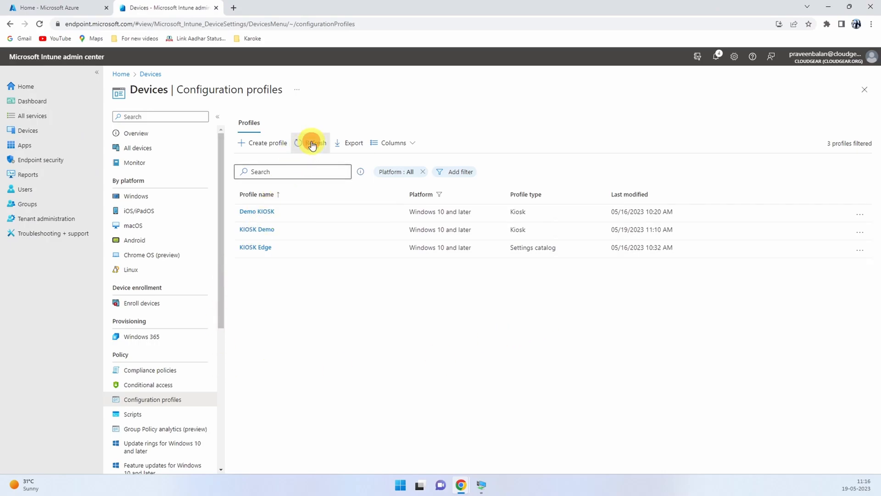
Refresh the profiles list to show the new policy and switch to the VM window
click(310, 142)
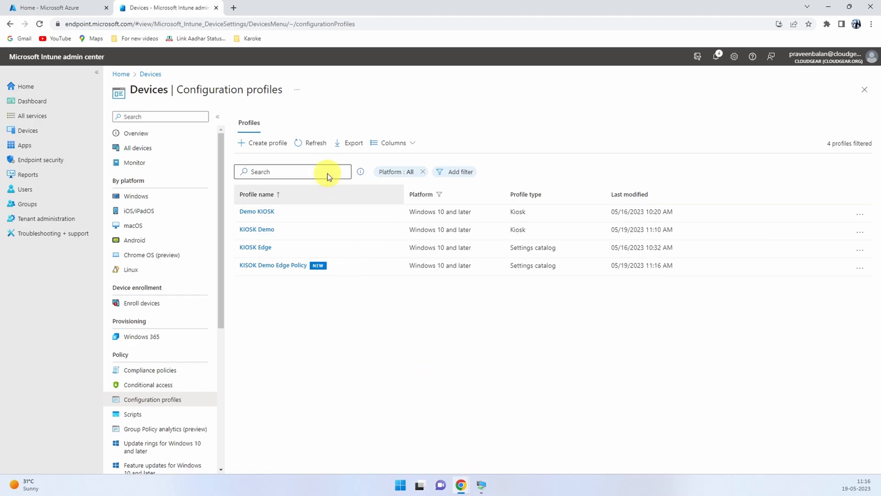
mouse_move(458, 430)
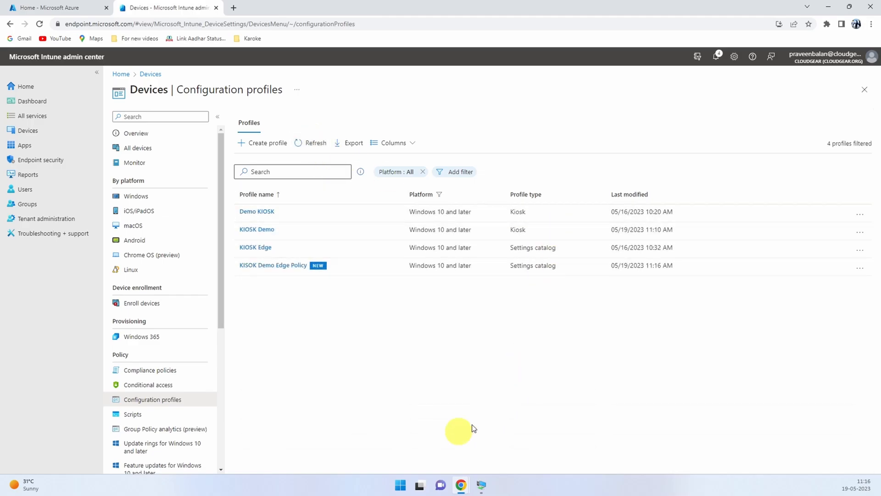
mouse_move(480, 484)
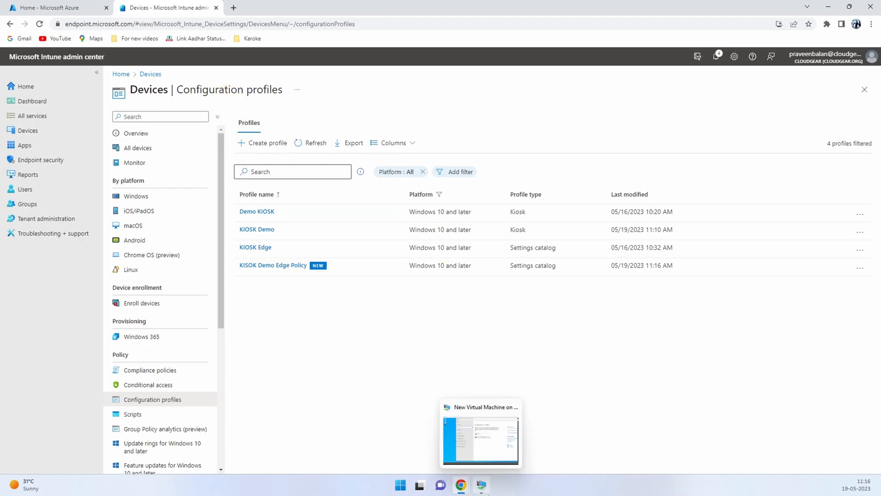
click(480, 435)
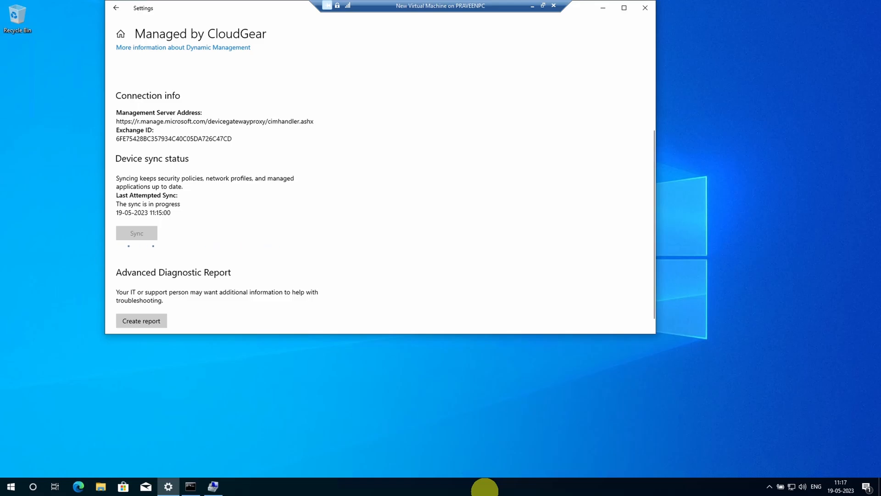
Reopen the work account's management Info and locate the KioskBrowser policy among managed policies
scroll(up, 3)
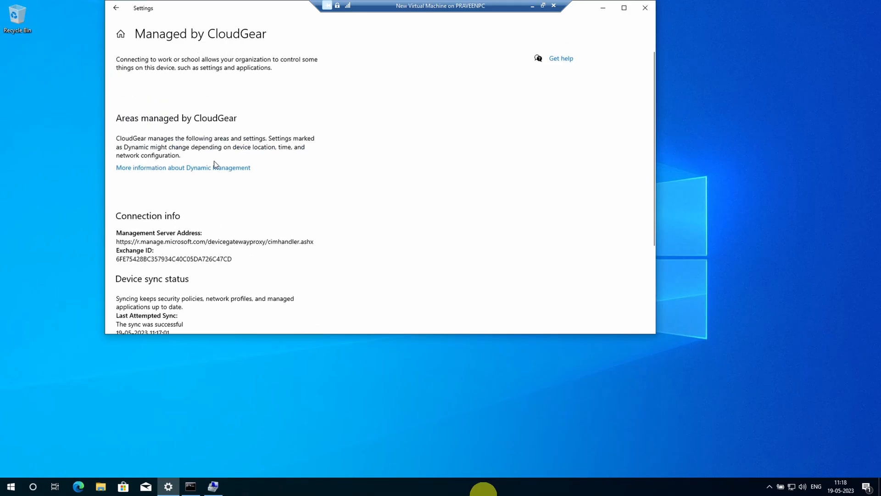
click(117, 8)
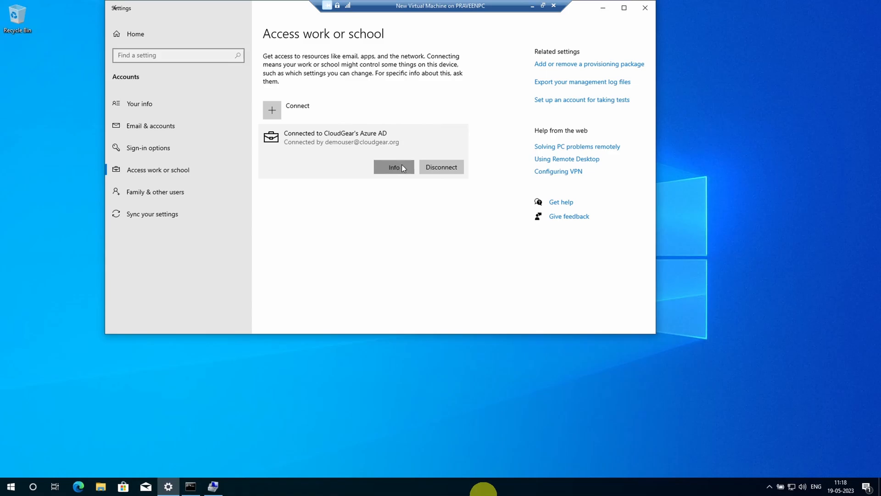
click(394, 167)
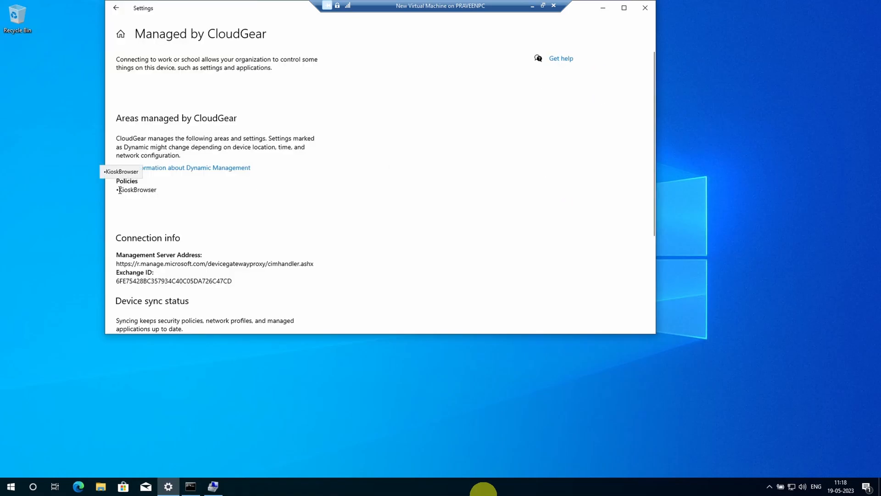
double_click(136, 189)
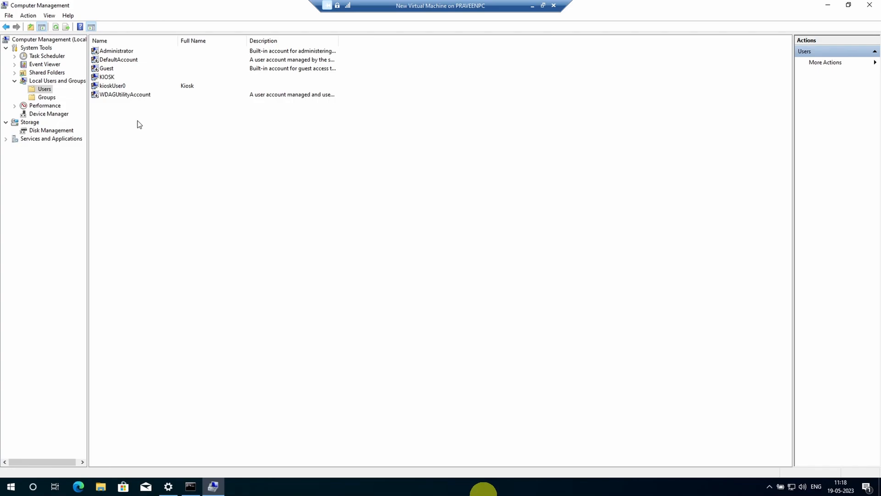
Inspect the kioskUser0 local account in Local Users, then close Computer Management
click(112, 85)
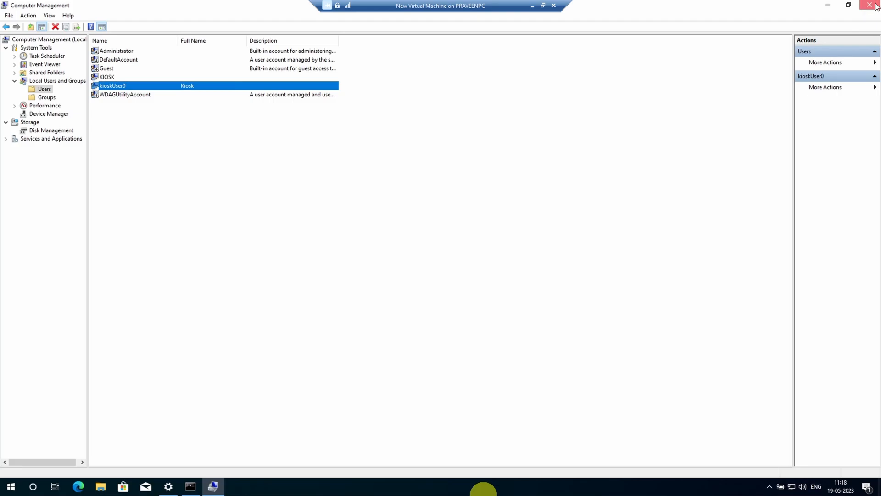
click(873, 6)
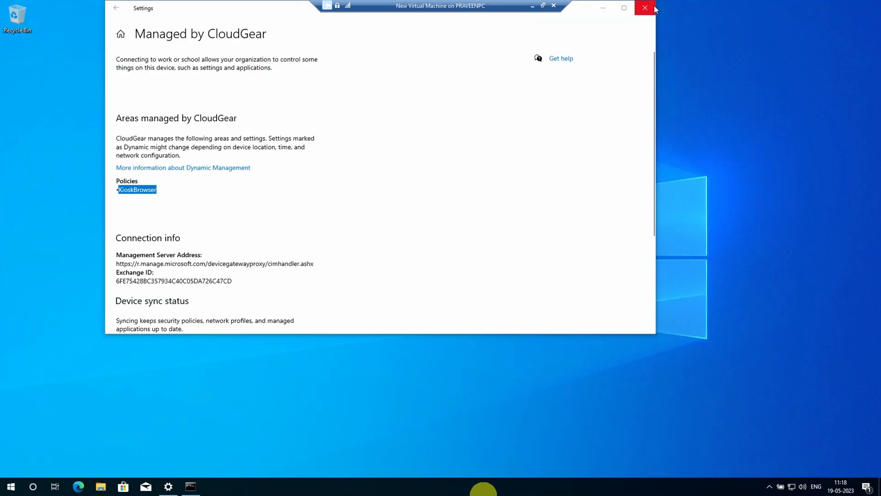
Close Settings and restart the Windows 10 VM from the Start menu's Power options
click(645, 9)
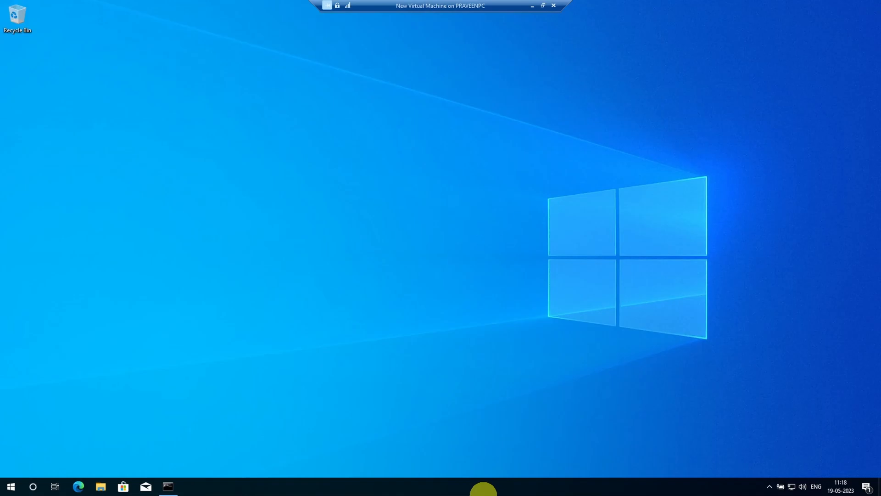
mouse_move(22, 485)
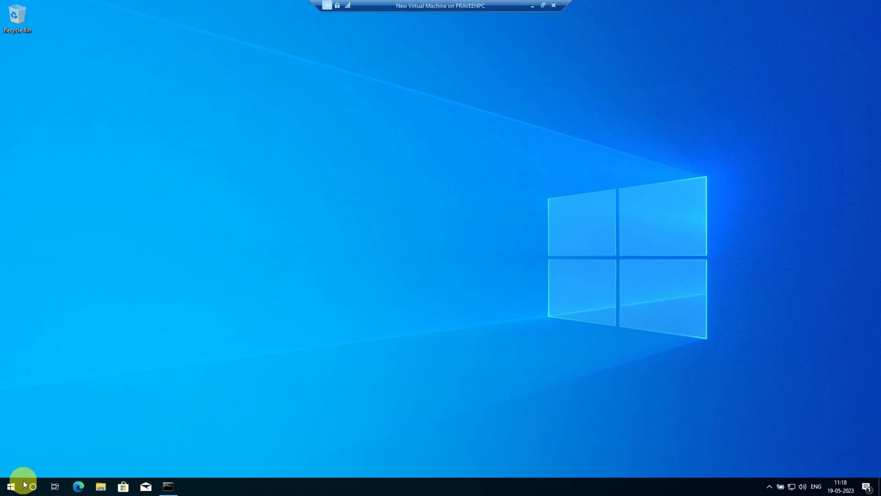
click(10, 486)
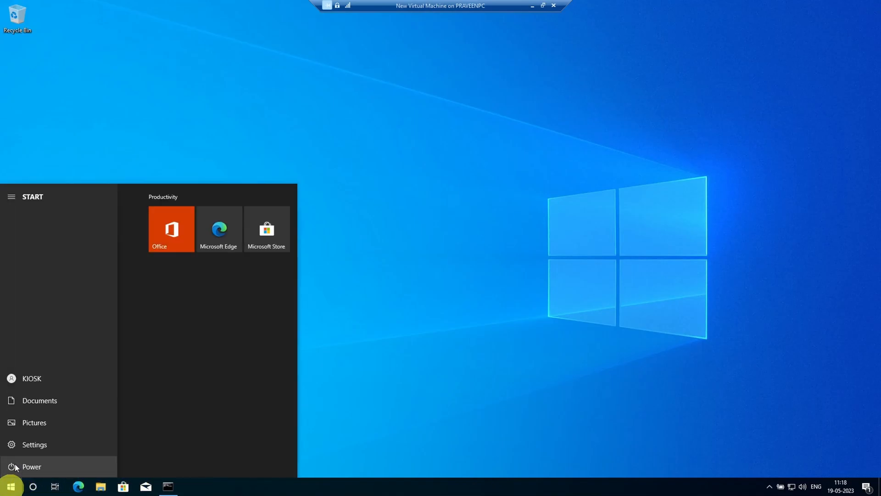
click(31, 466)
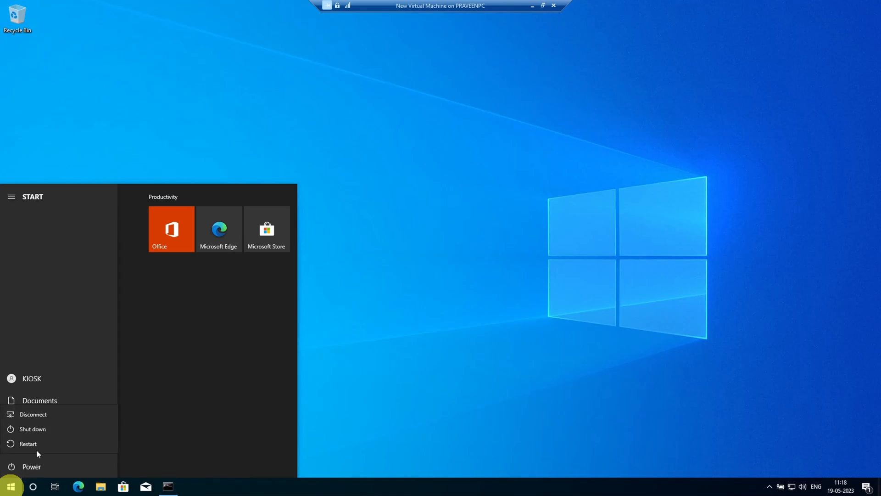
mouse_move(28, 443)
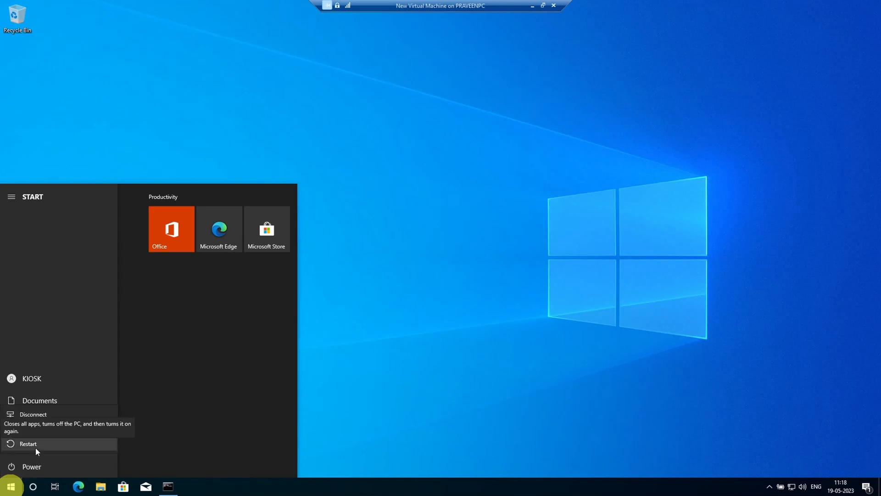
click(28, 443)
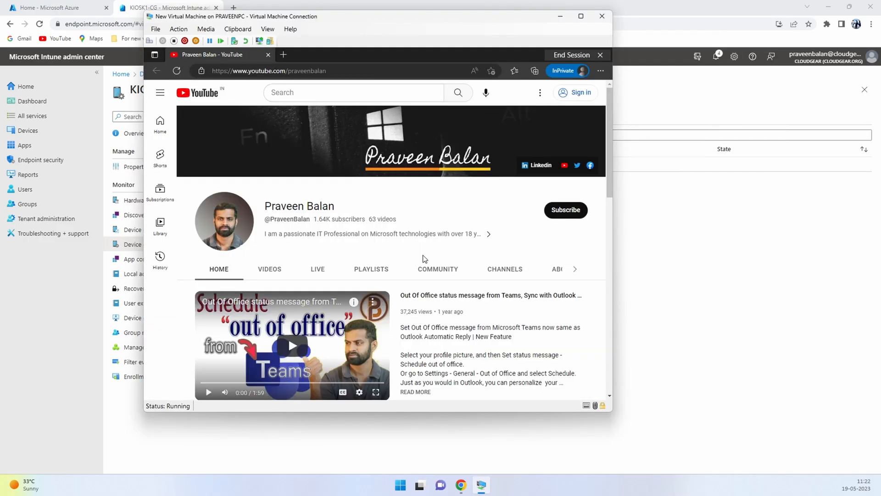
mouse_move(617, 288)
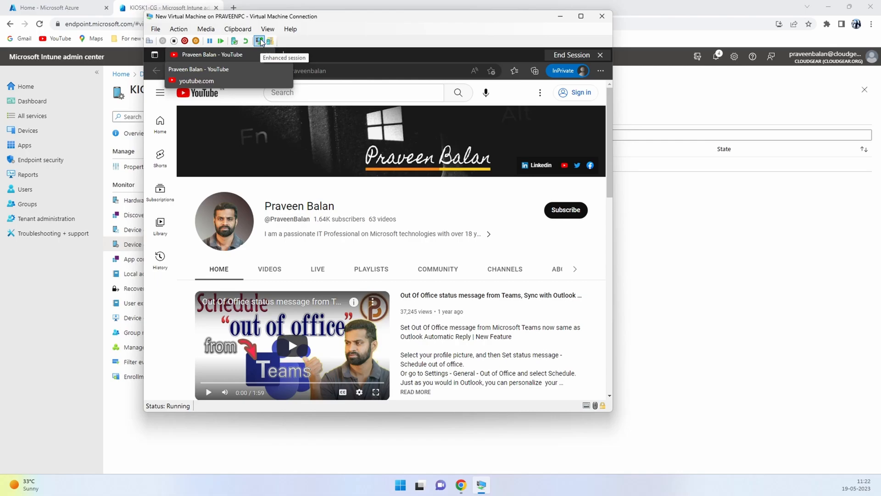
Scroll the YouTube page inside the Edge kiosk session to confirm it loaded
scroll(down, 3)
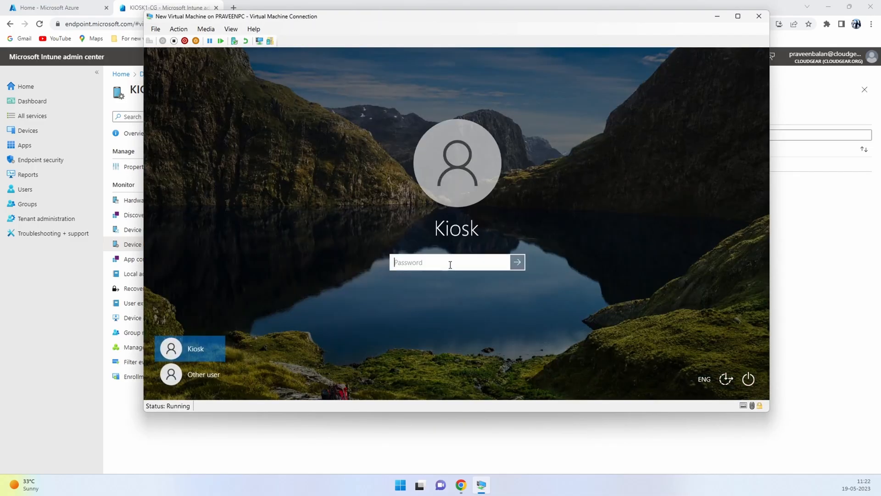
Attempt Kiosk sign-in, then reconnect to the VM in a basic session after the Remote Desktop rights error
click(517, 262)
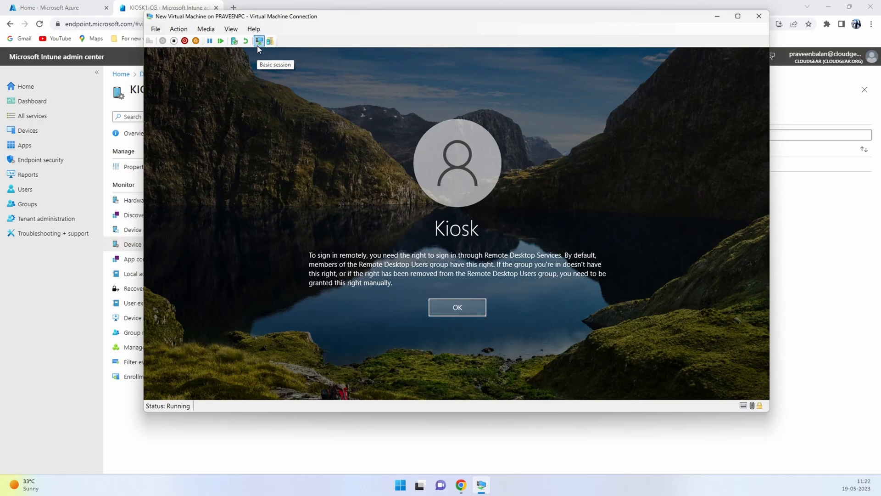
mouse_move(263, 230)
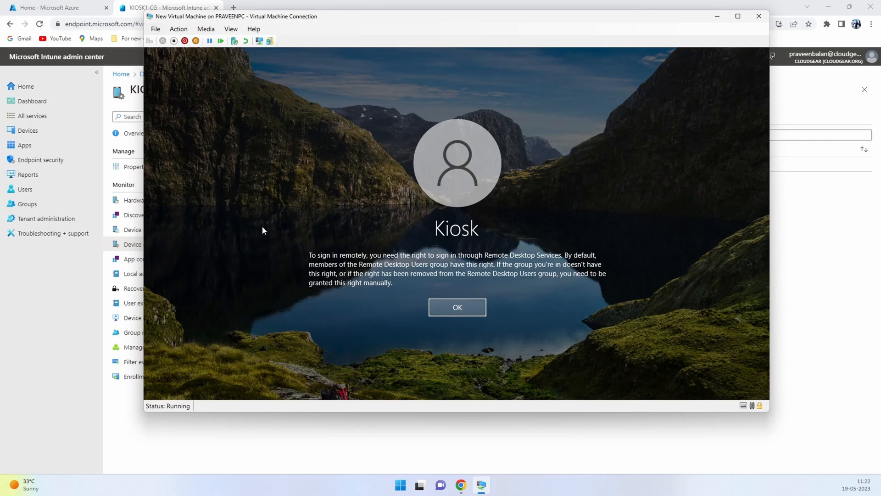
click(457, 306)
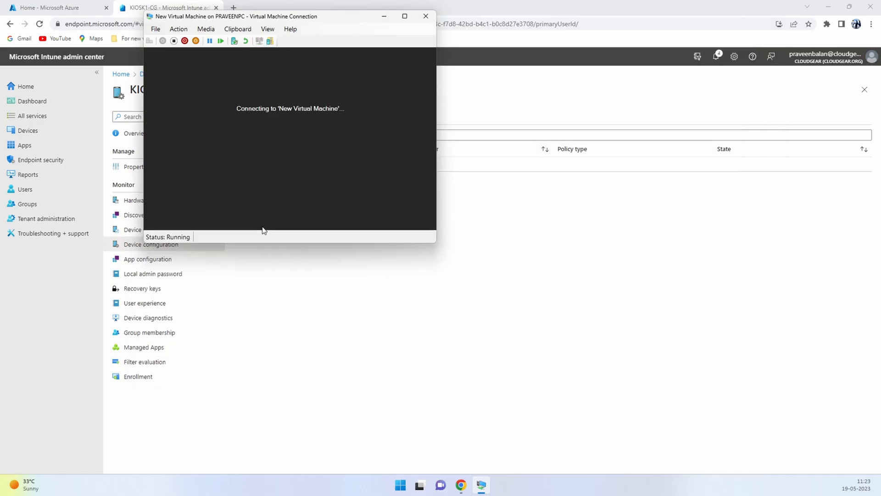